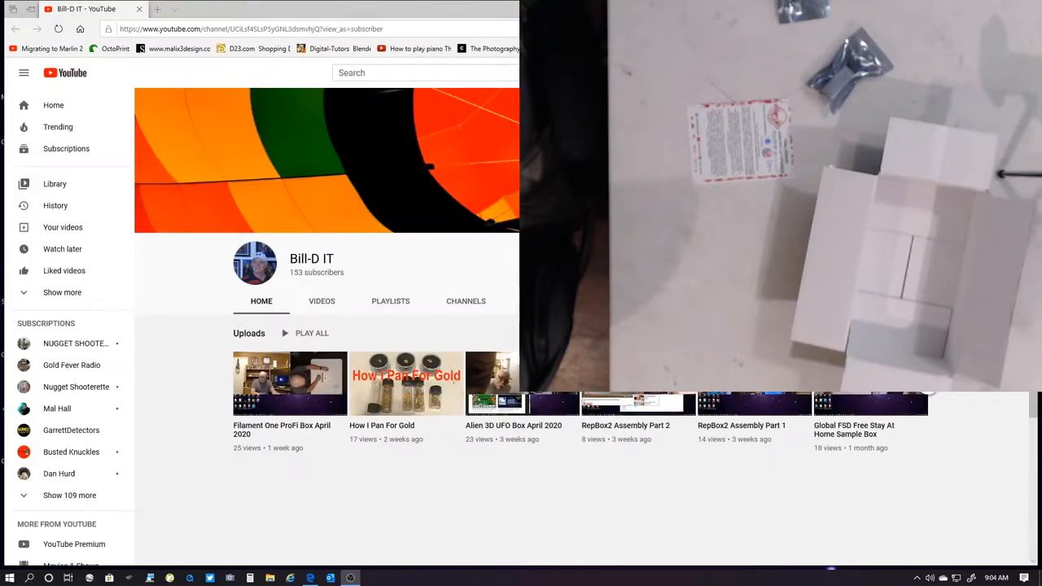
# Step: Enter the alien3d.us UFO contents address to load the May 2020 UFO Contents page
pyautogui.click(247, 30)
pyautogui.write('alien')
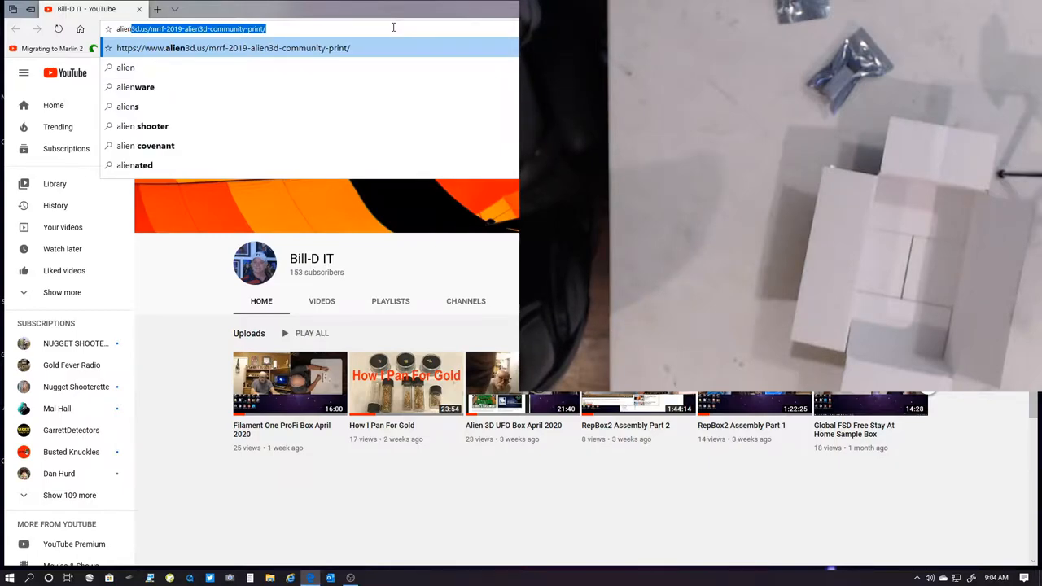
pyautogui.write('3d.us/')
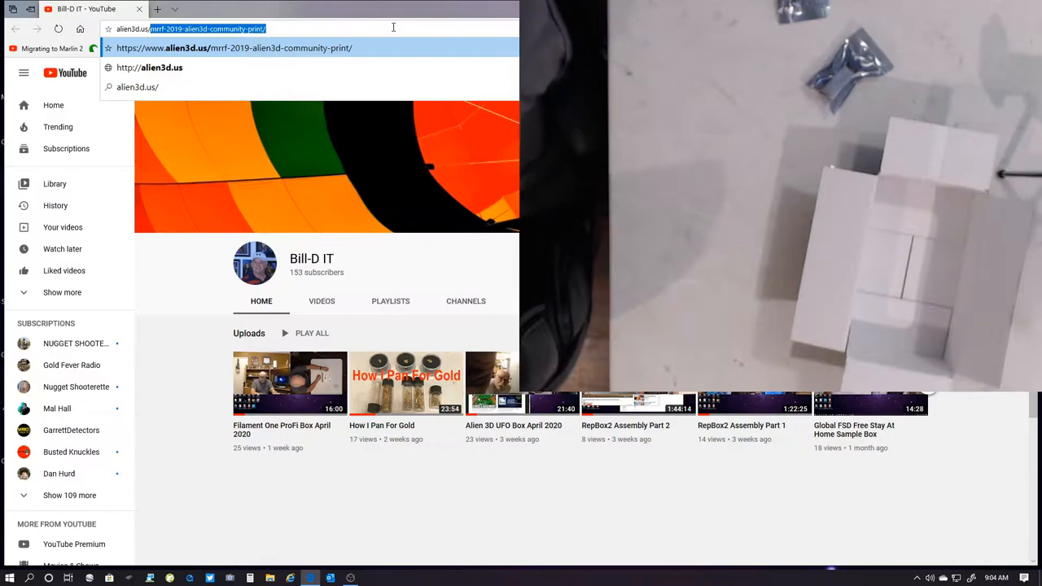
pyautogui.write('ufo0')
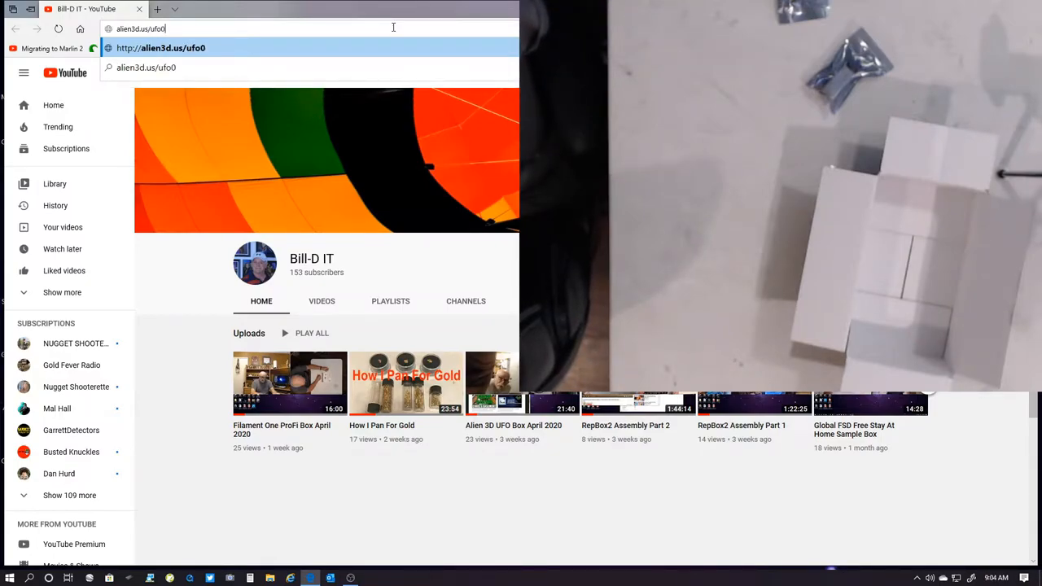
pyautogui.write('23')
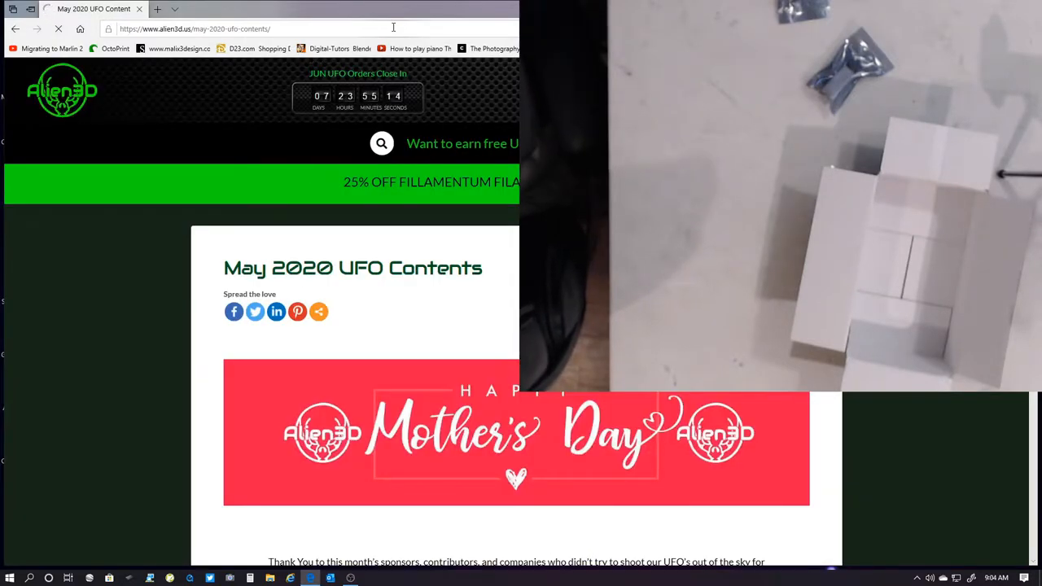
# Step: Scroll past the Mother's Day intro and sponsors to the Mothership Box winner with the BondTech BMG prize
pyautogui.scroll(-3)
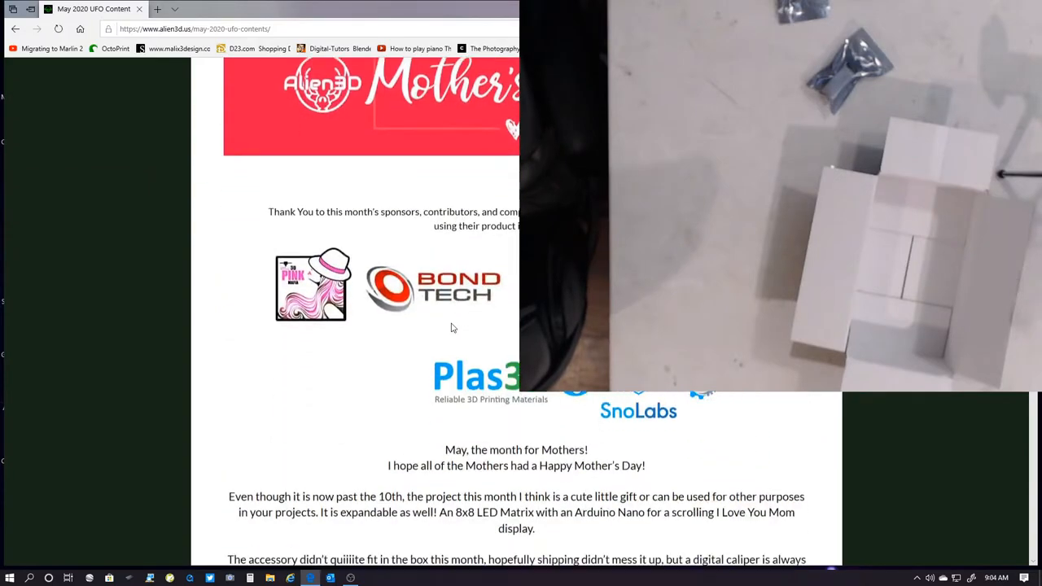
pyautogui.scroll(-3)
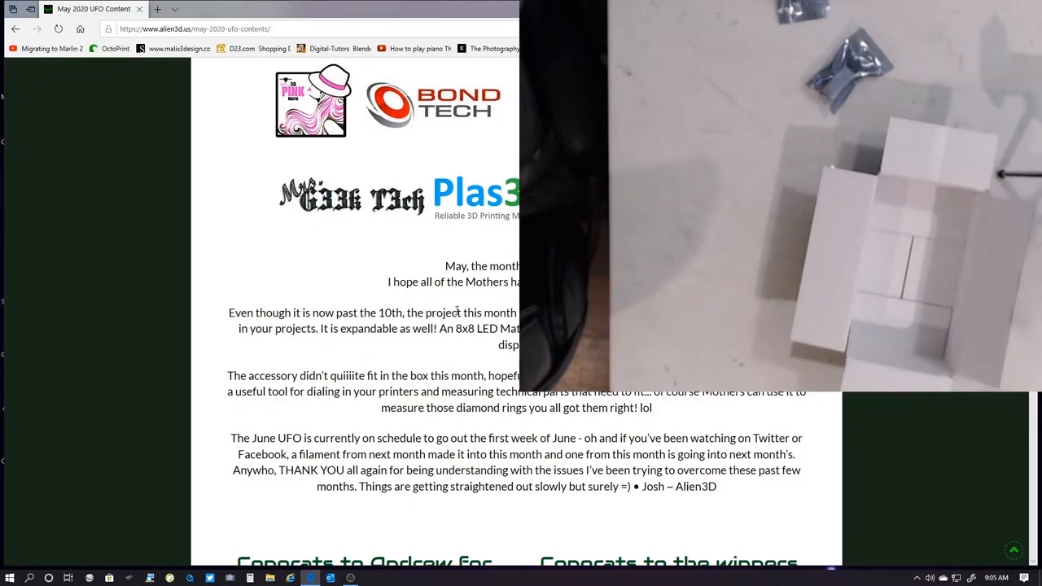
pyautogui.scroll(-3)
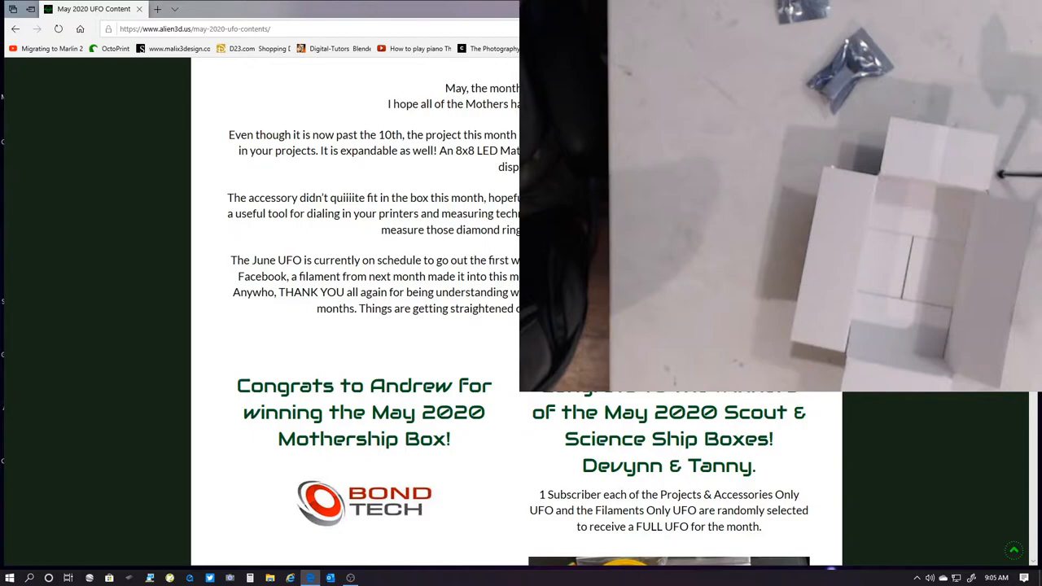
pyautogui.moveTo(472, 207)
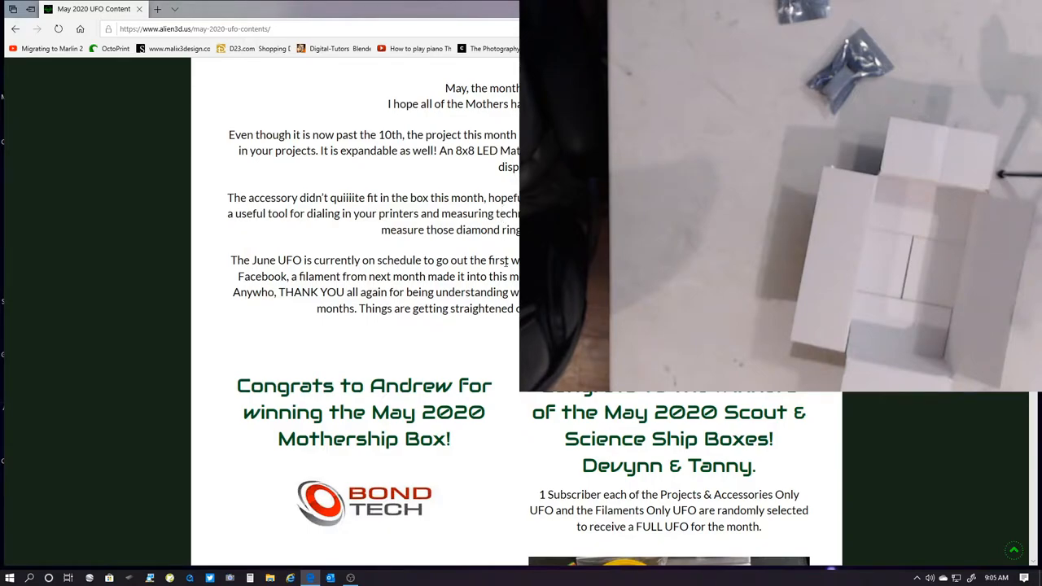
pyautogui.scroll(-3)
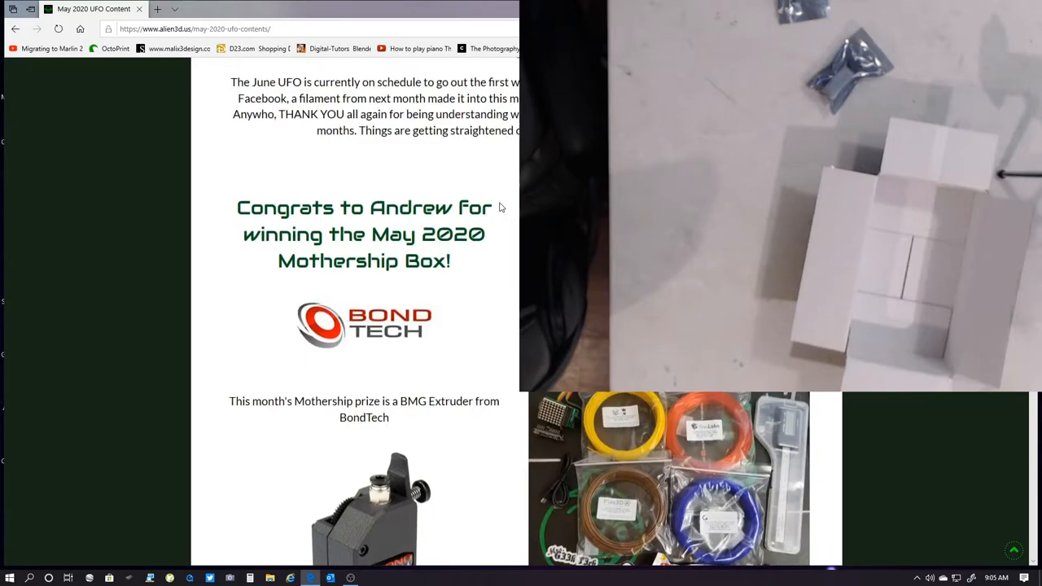
pyautogui.scroll(-3)
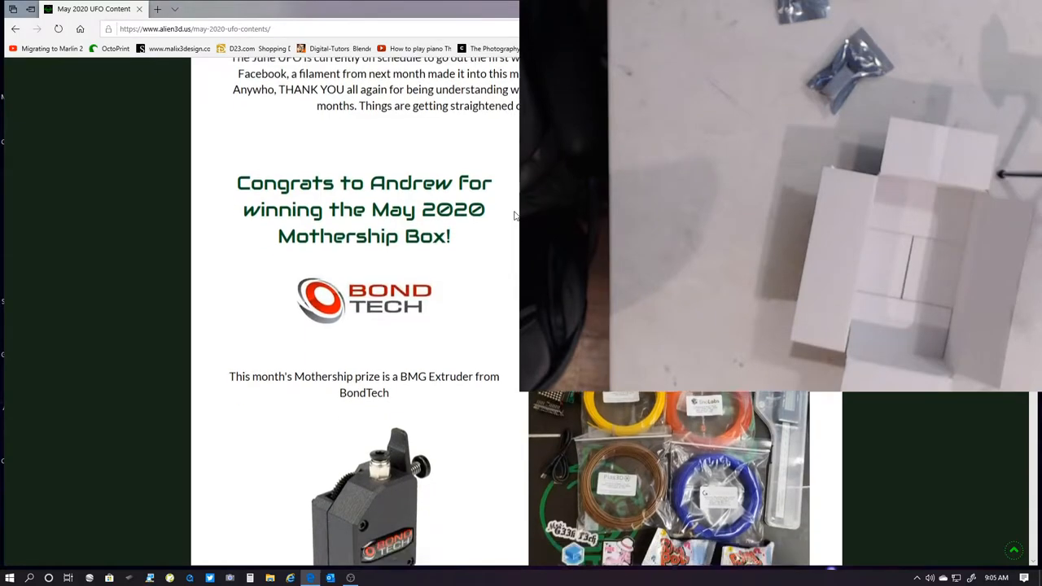
pyautogui.scroll(-3)
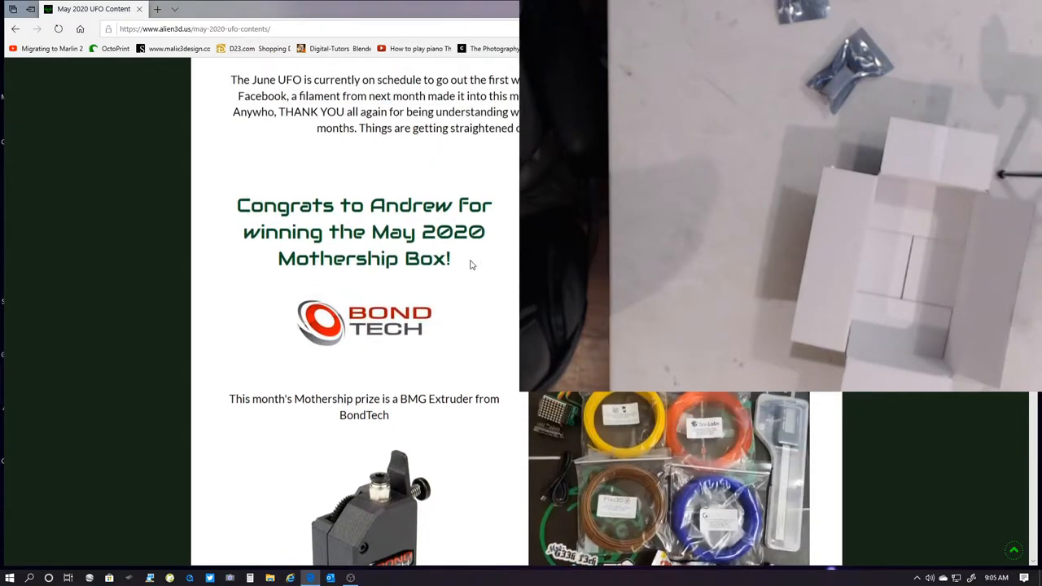
pyautogui.scroll(-3)
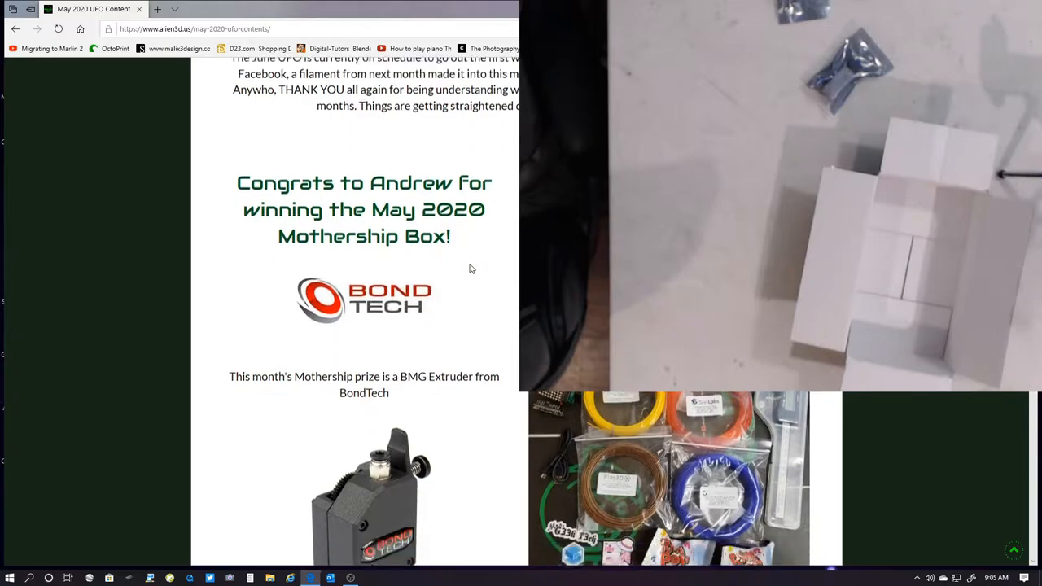
# Step: Scroll through Swag & Codes, Filament Samples and the caliper bonus to the Scrolling 8x8 Matrix Heart Mom Holder project
pyautogui.scroll(-3)
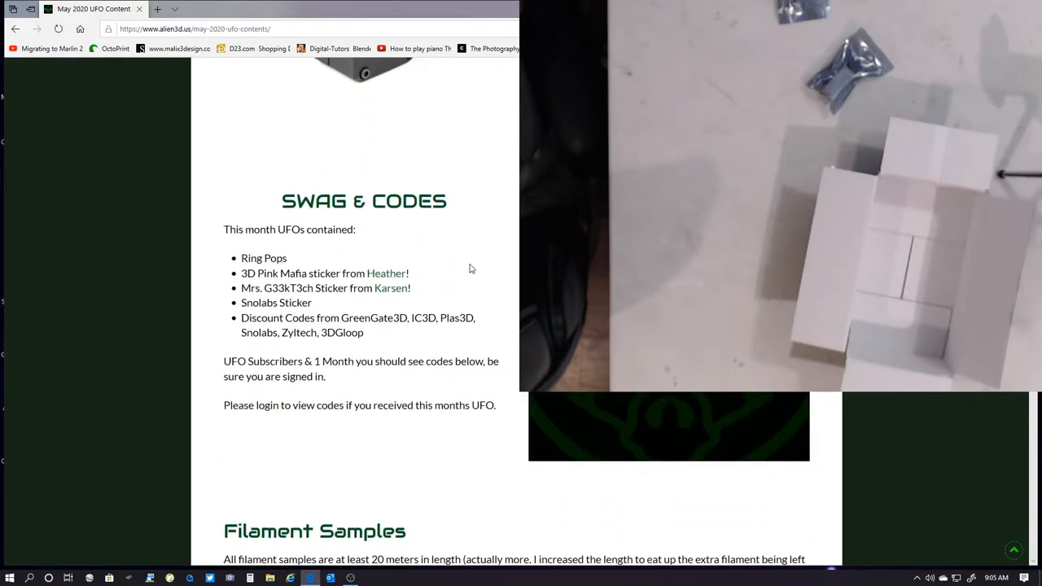
pyautogui.scroll(3)
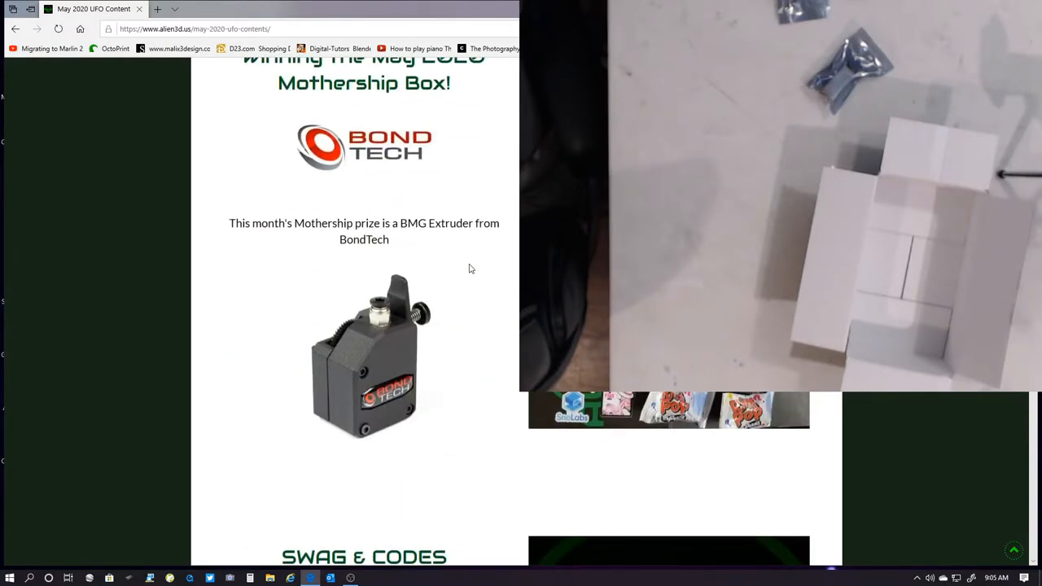
pyautogui.scroll(-3)
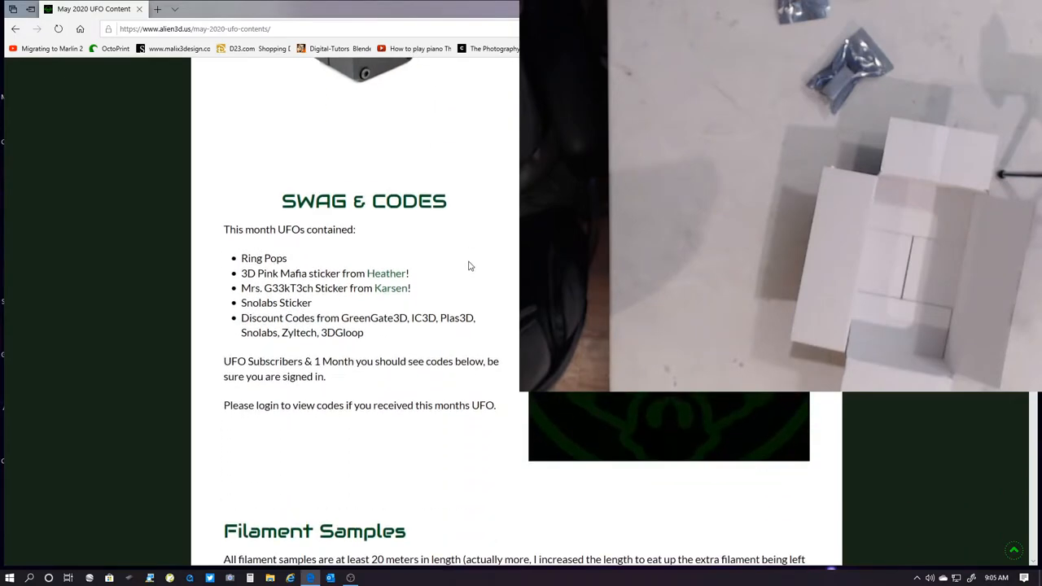
pyautogui.moveTo(400, 254)
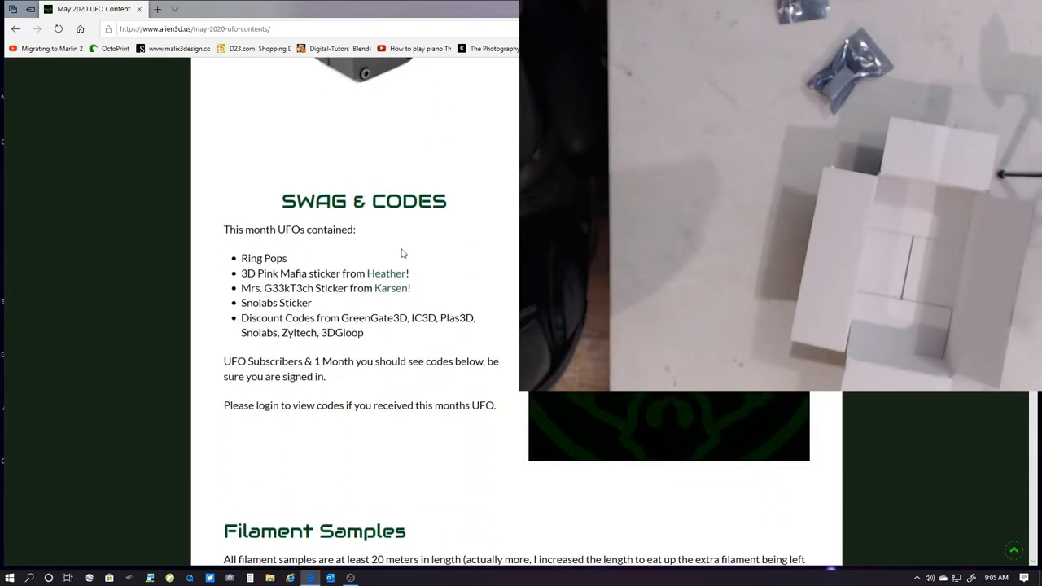
pyautogui.moveTo(268, 284)
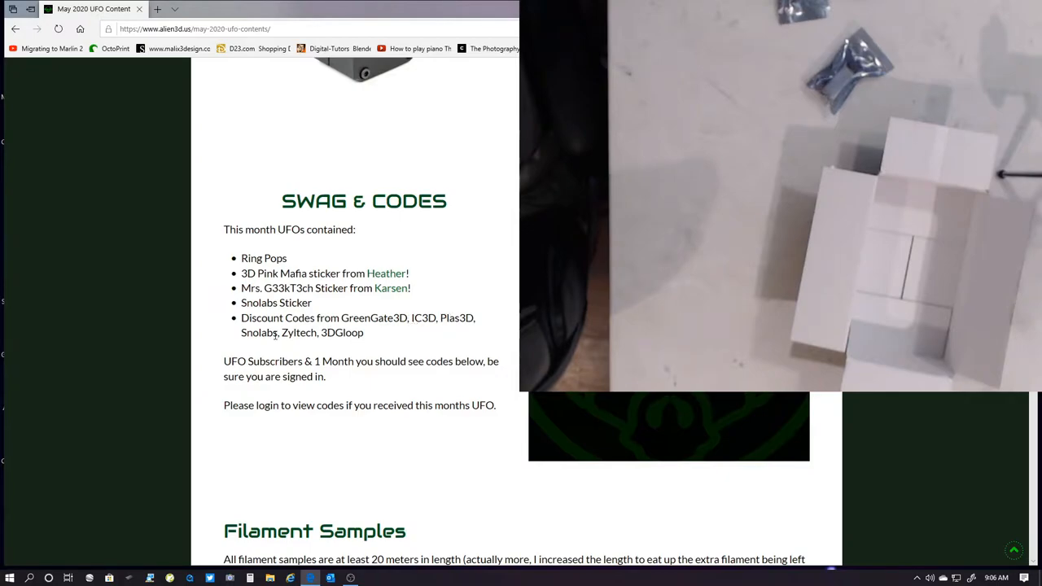
pyautogui.scroll(-3)
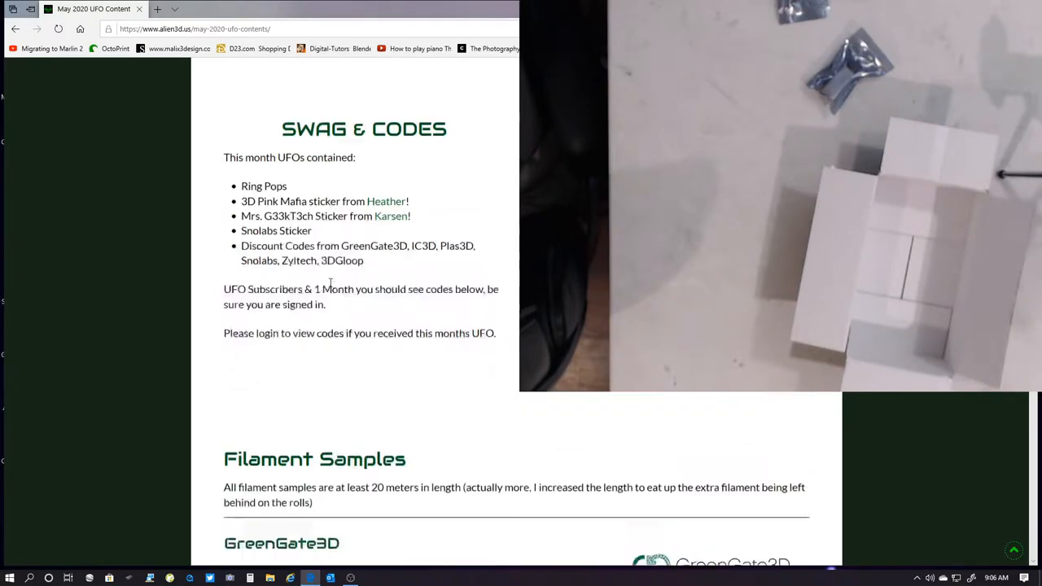
pyautogui.scroll(-3)
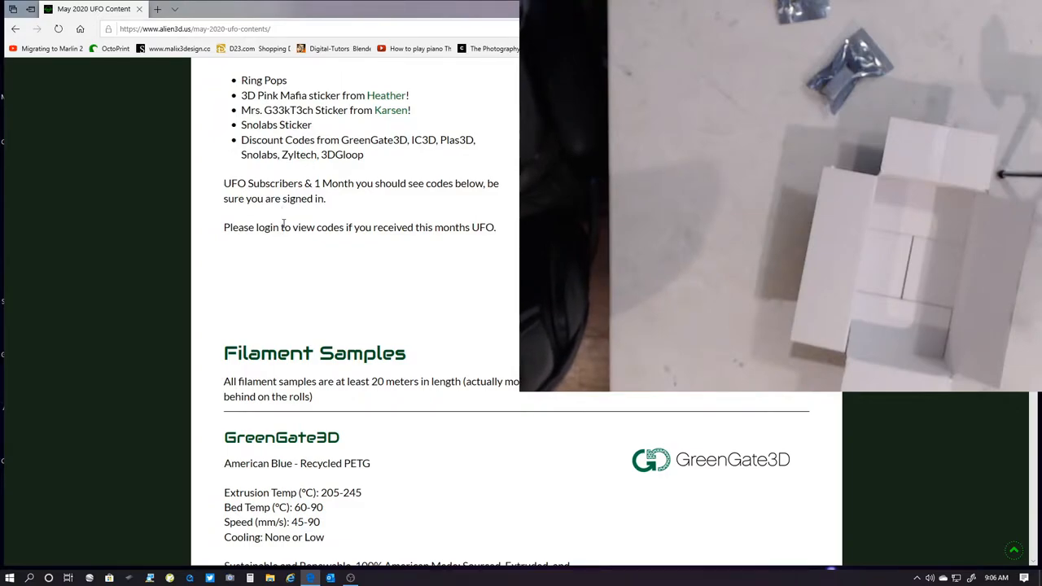
pyautogui.scroll(-3)
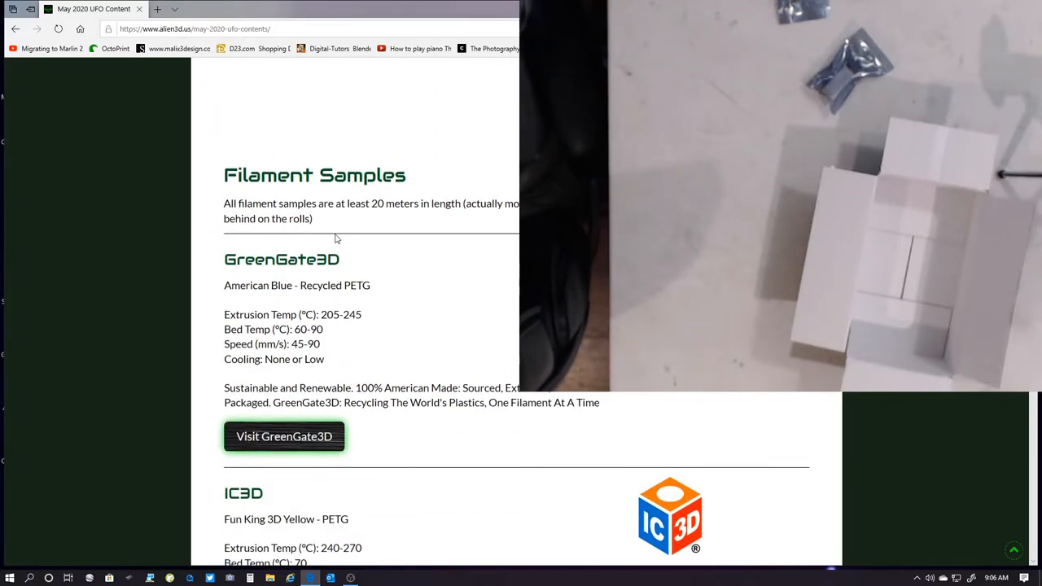
pyautogui.scroll(-3)
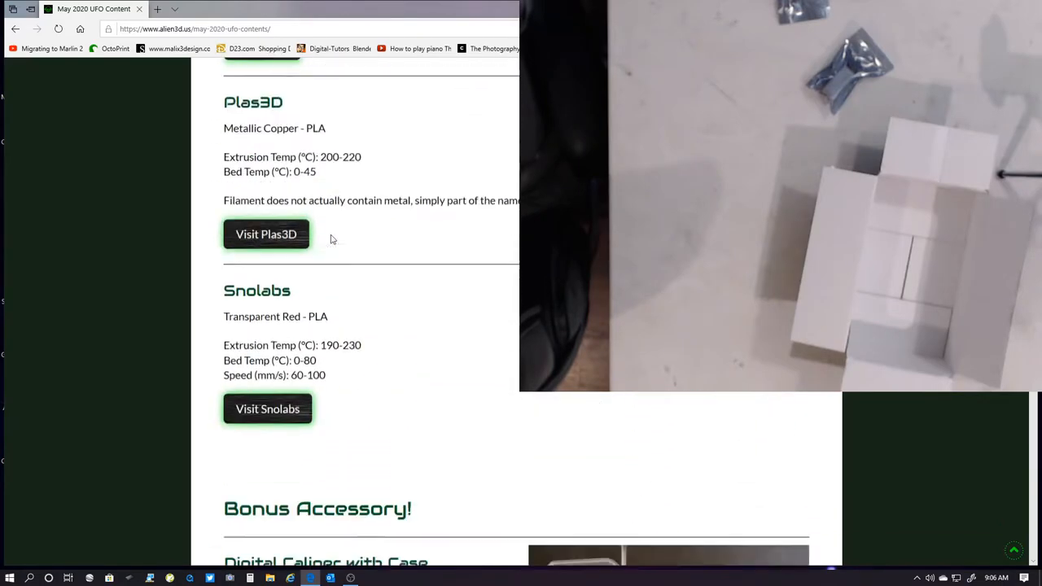
pyautogui.scroll(-3)
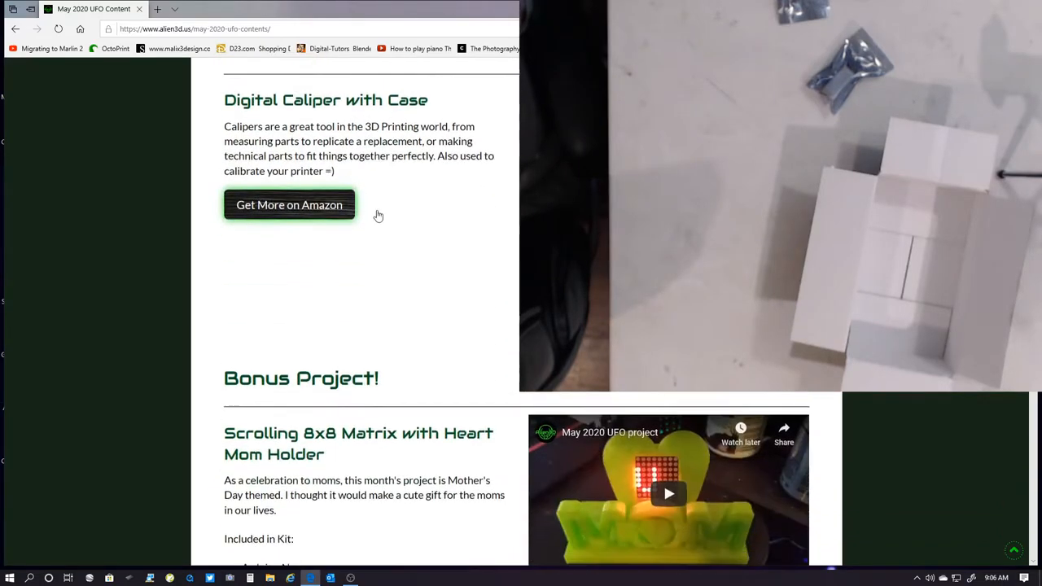
pyautogui.scroll(-3)
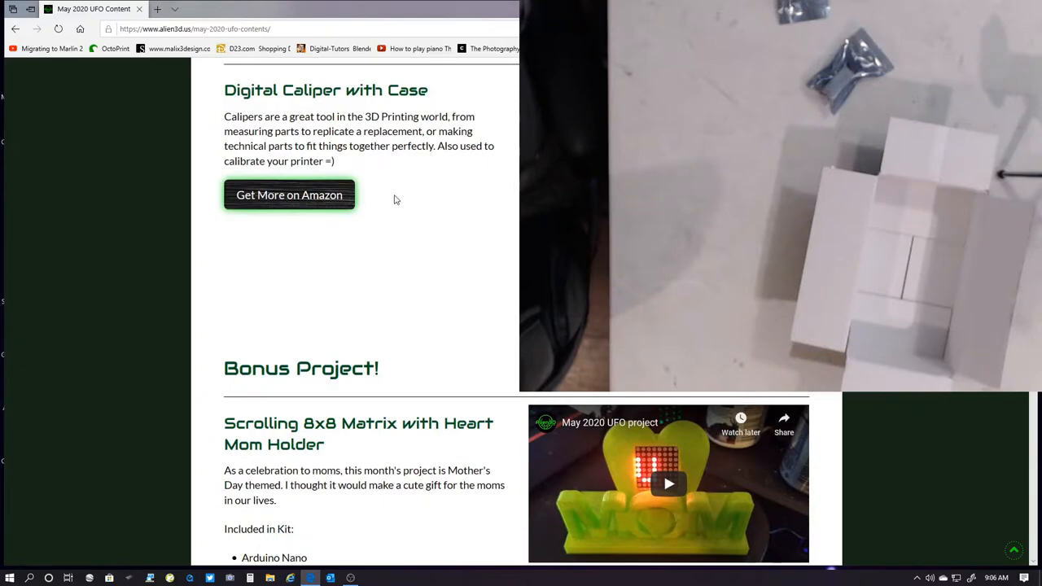
pyautogui.scroll(-3)
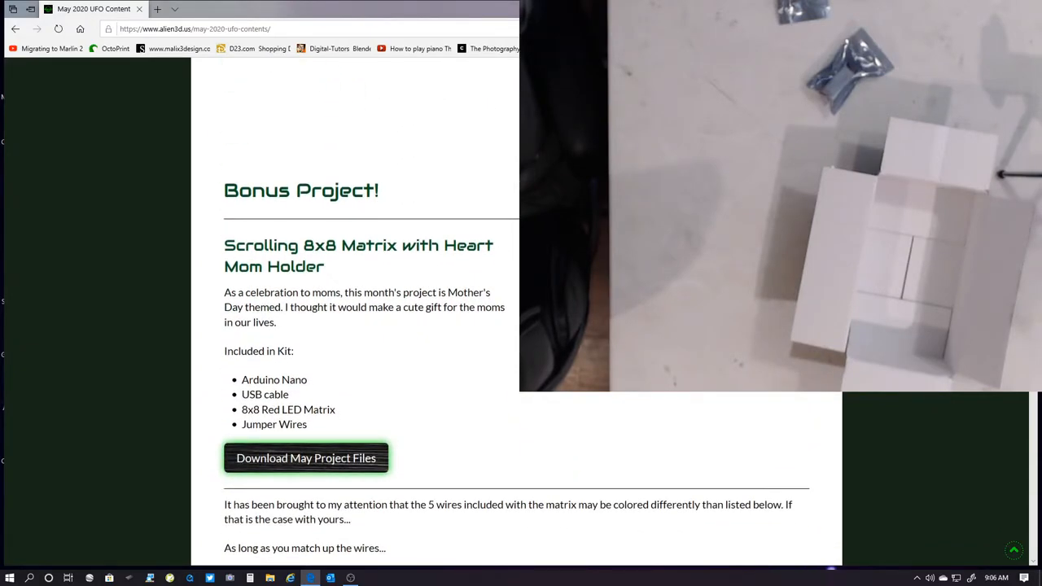
pyautogui.moveTo(394, 285)
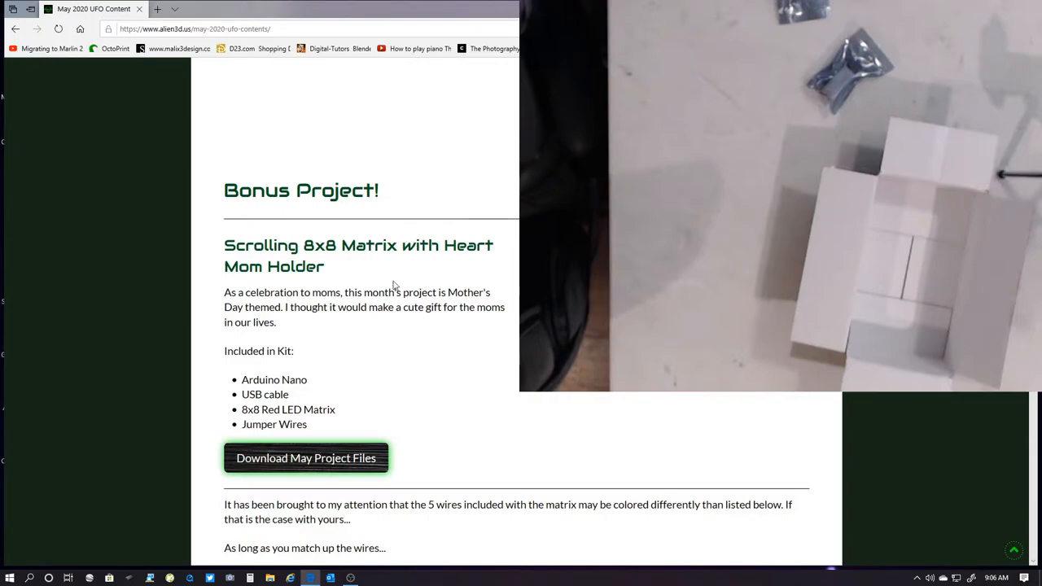
pyautogui.moveTo(394, 287)
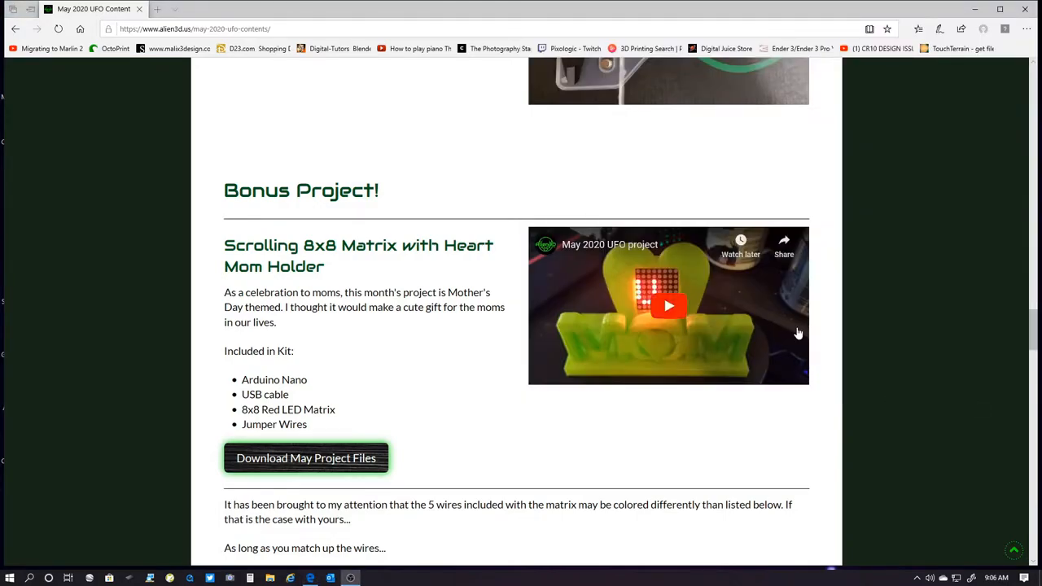
pyautogui.click(668, 306)
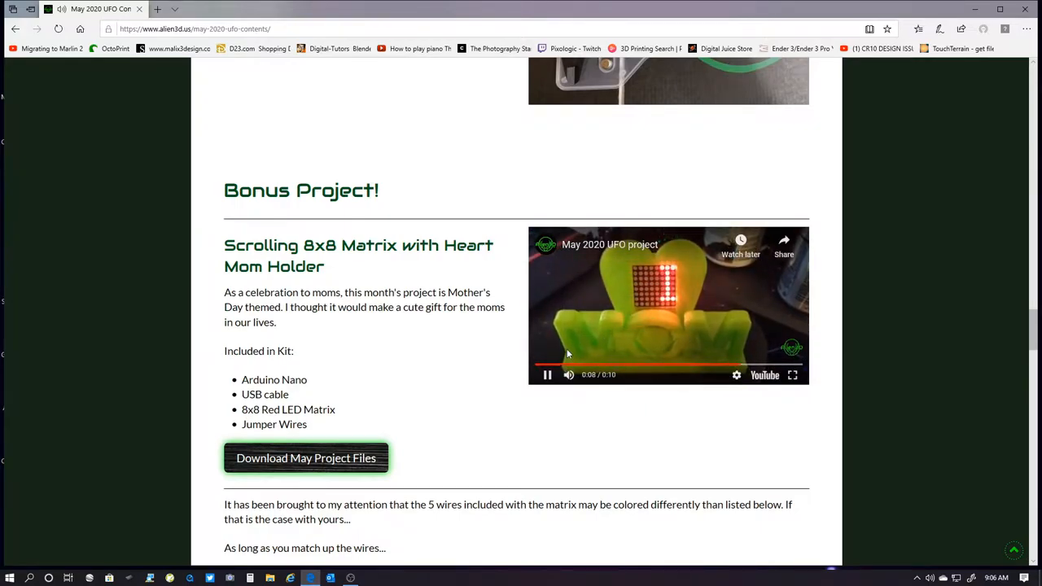
pyautogui.click(547, 374)
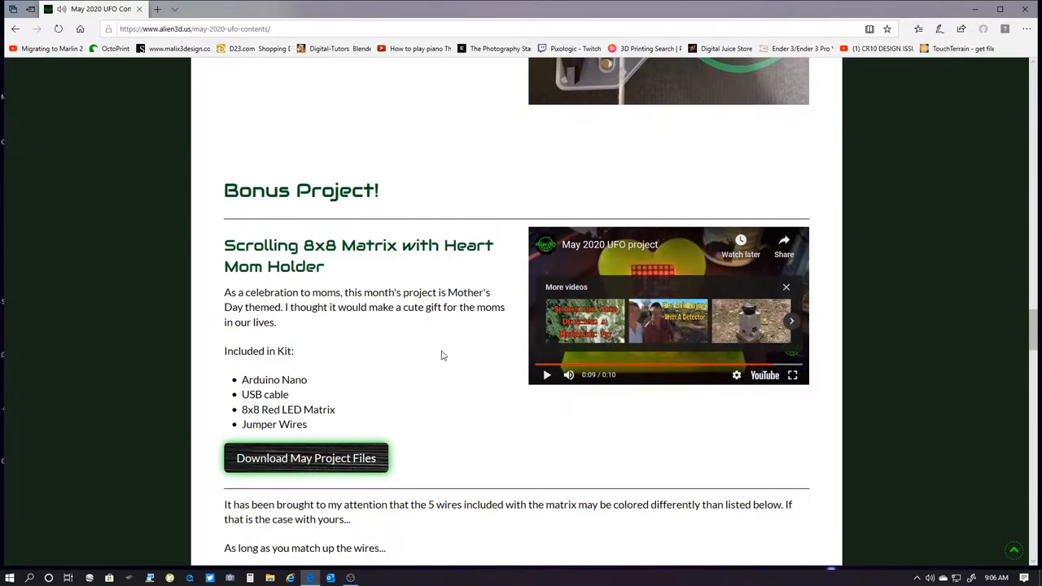
pyautogui.scroll(-3)
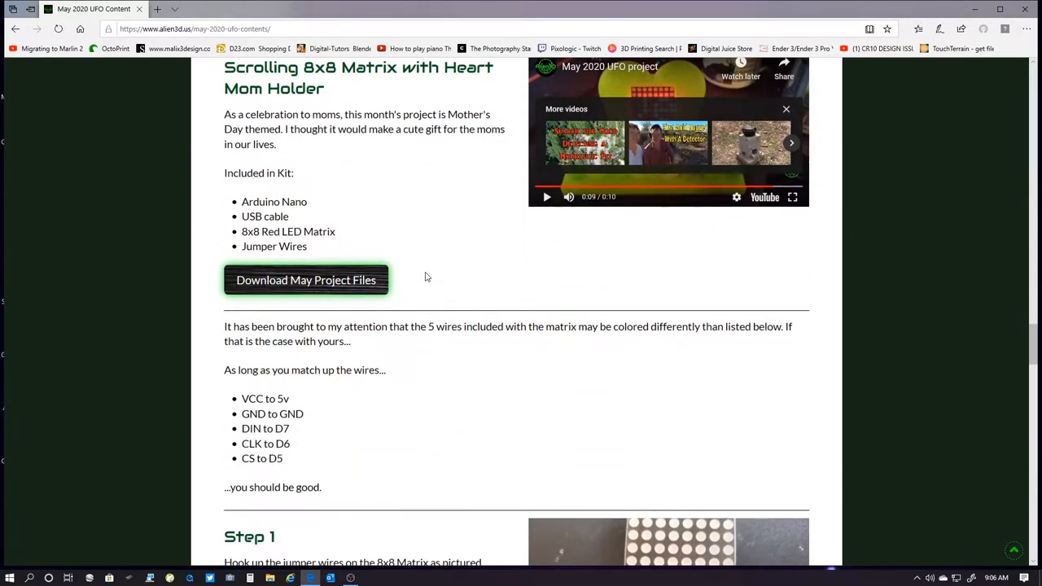
pyautogui.scroll(3)
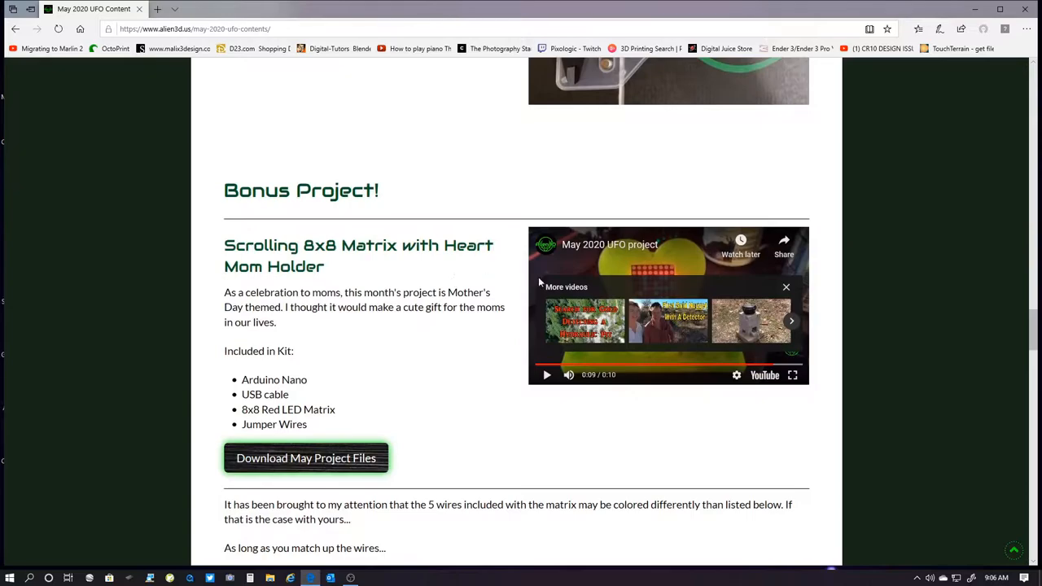
pyautogui.moveTo(514, 324)
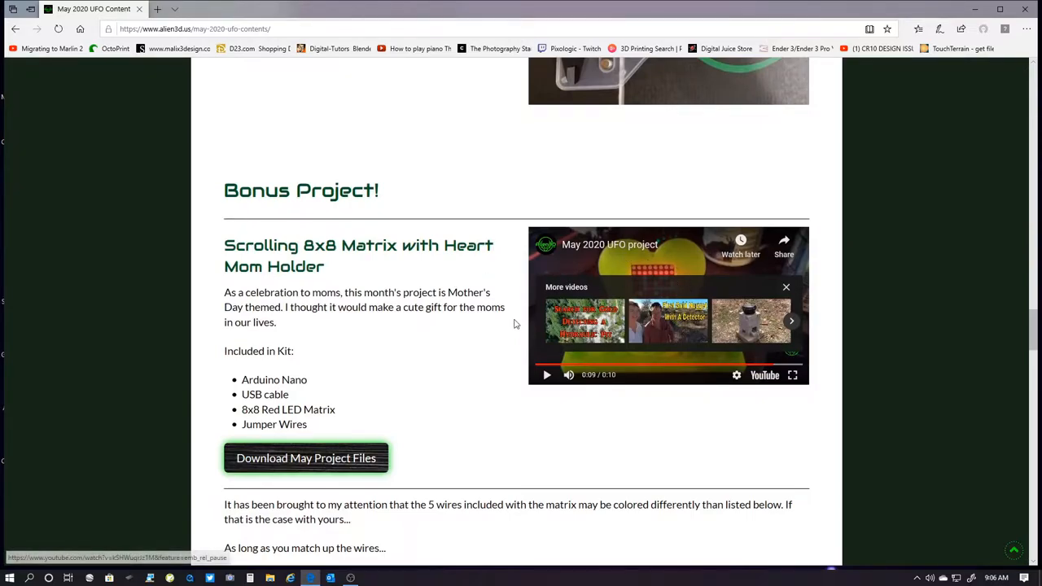
pyautogui.moveTo(388, 345)
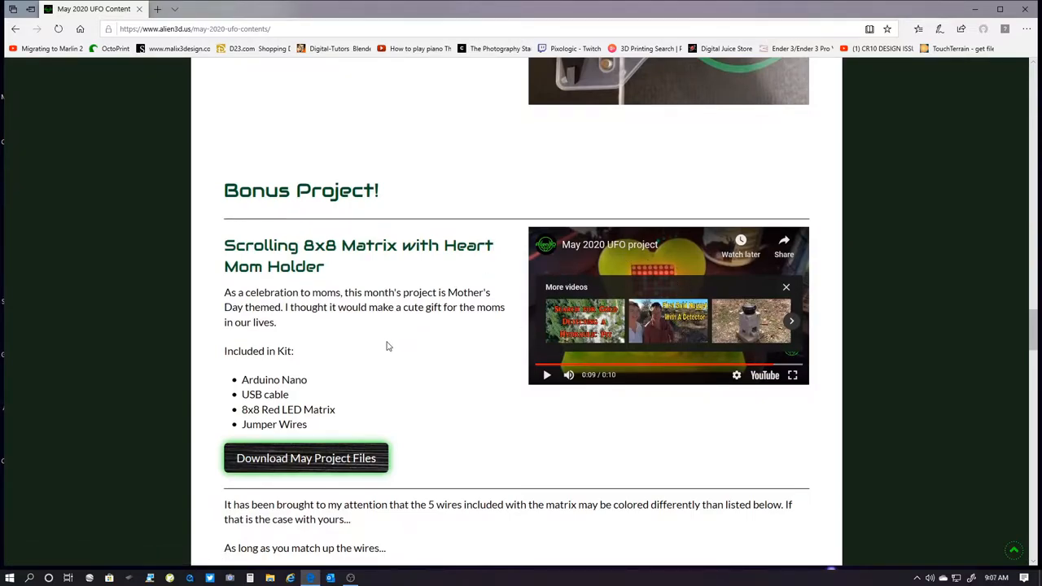
pyautogui.scroll(-3)
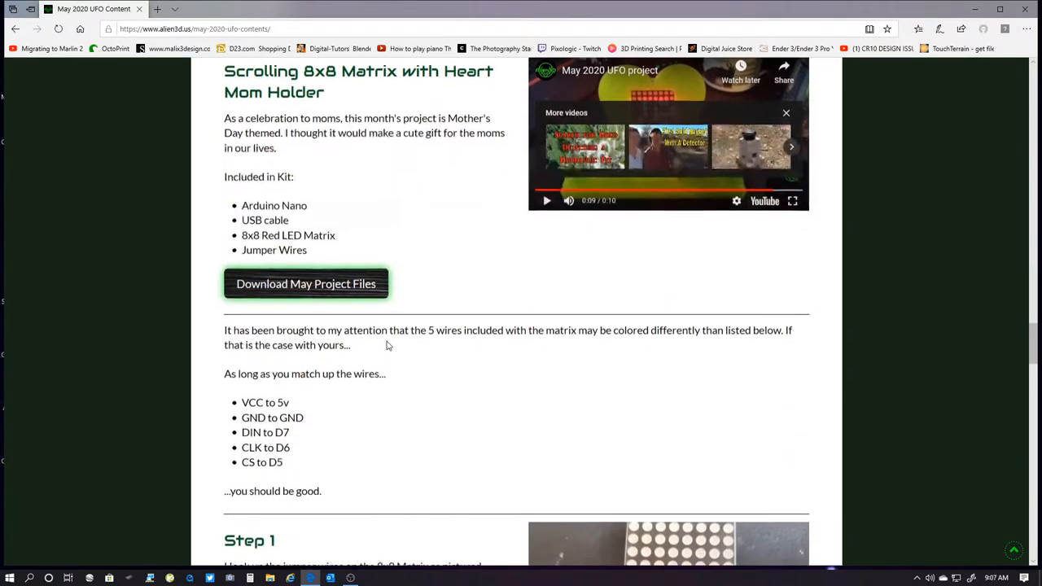
pyautogui.scroll(-3)
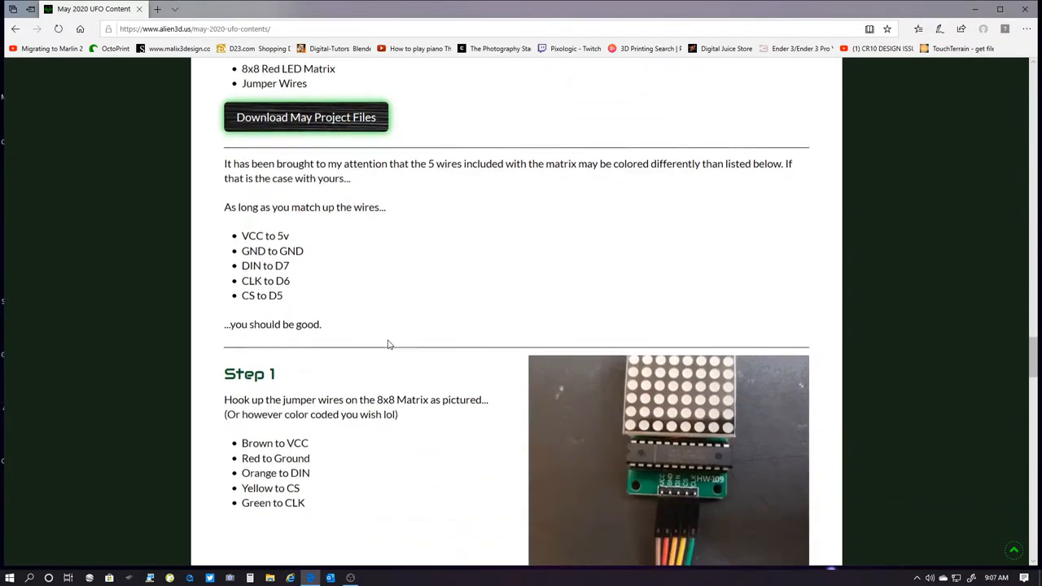
pyautogui.scroll(-3)
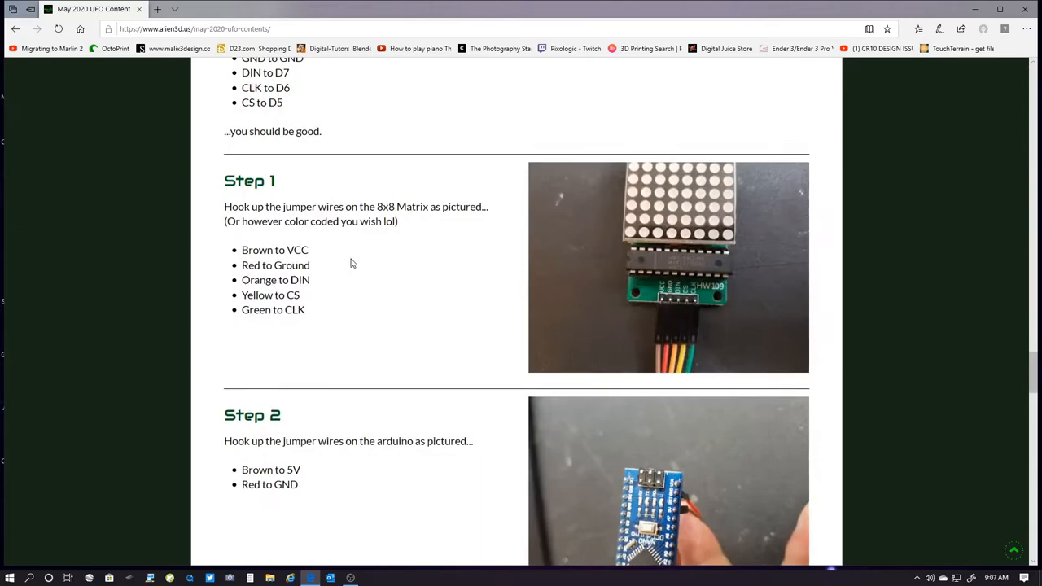
pyautogui.scroll(-3)
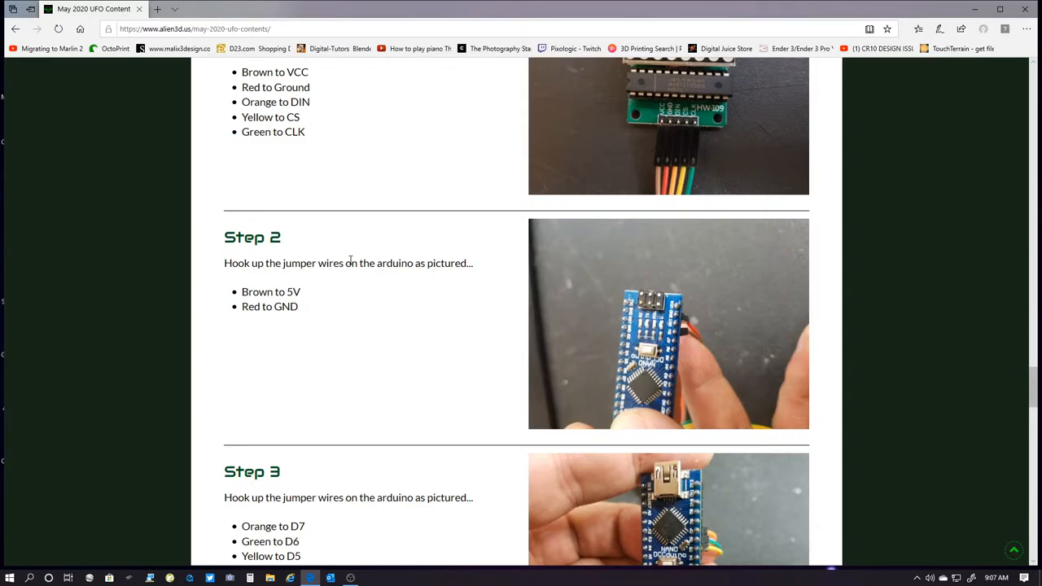
pyautogui.scroll(-3)
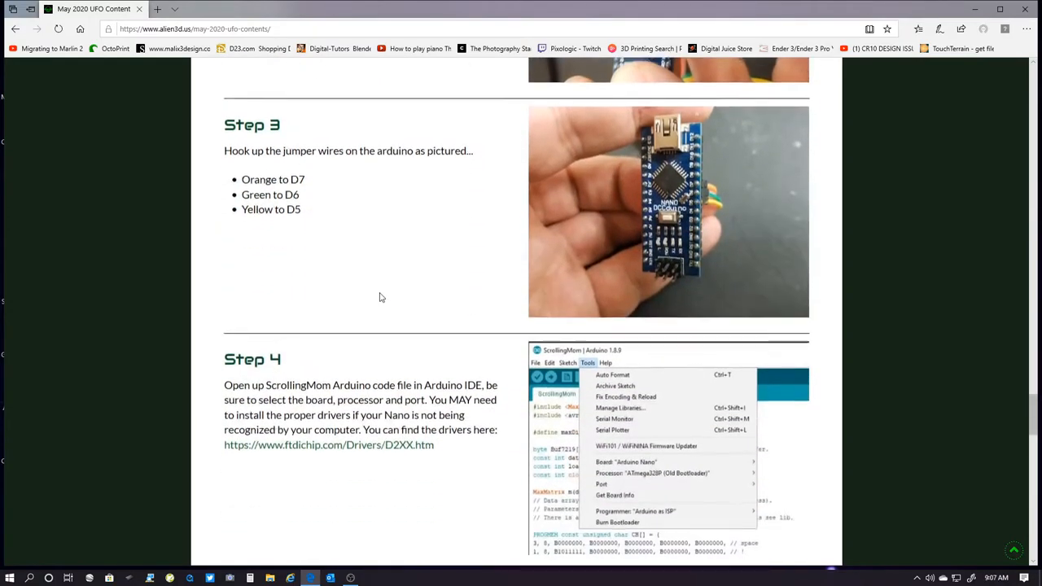
pyautogui.scroll(-3)
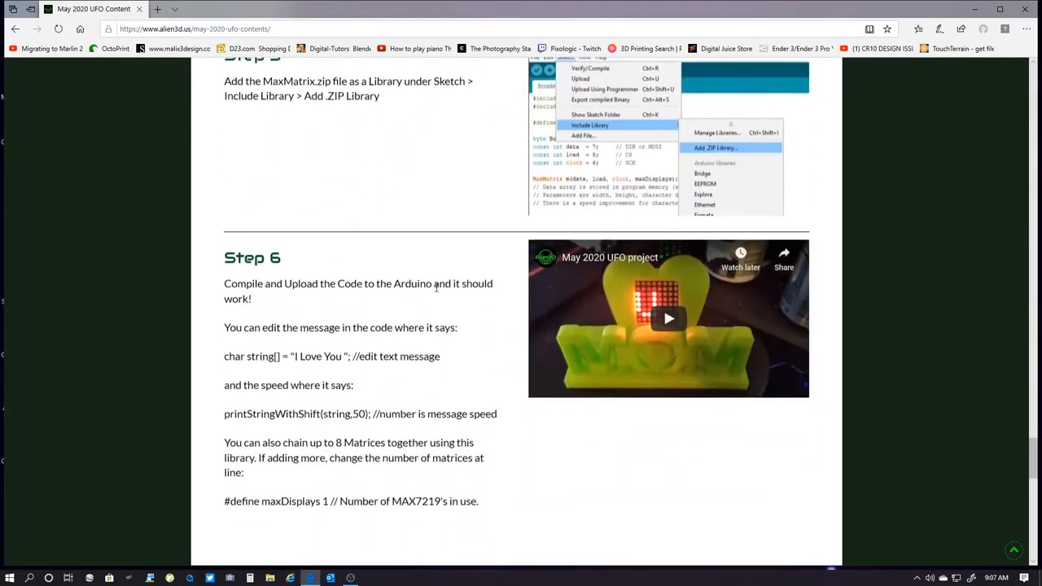
pyautogui.scroll(-3)
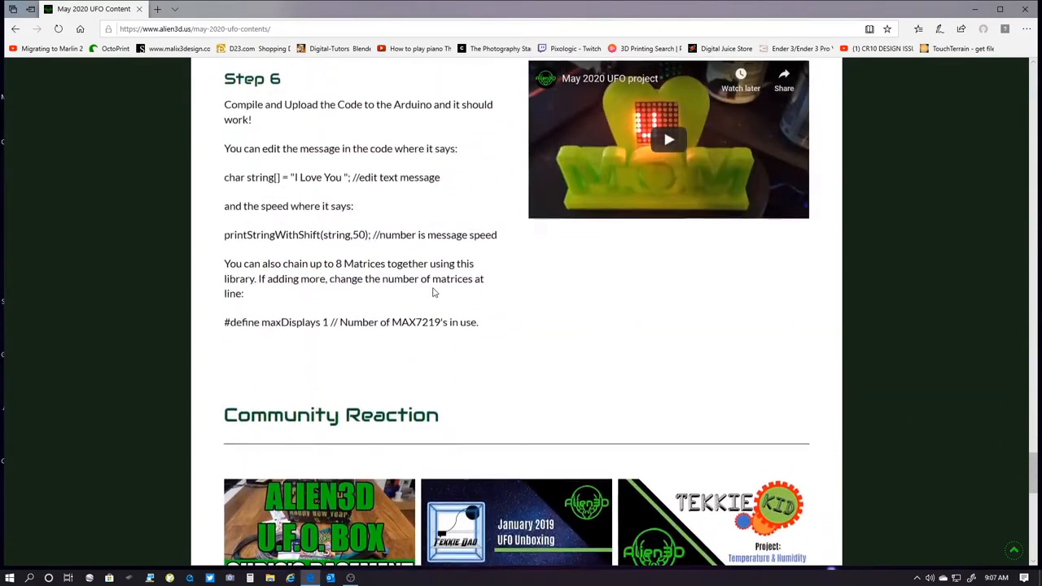
pyautogui.scroll(3)
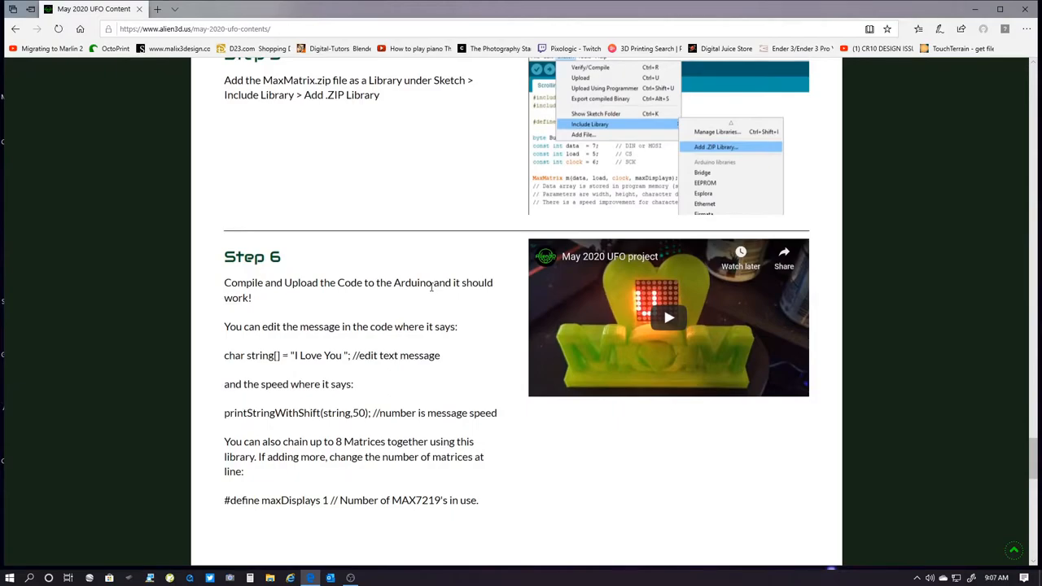
pyautogui.moveTo(399, 301)
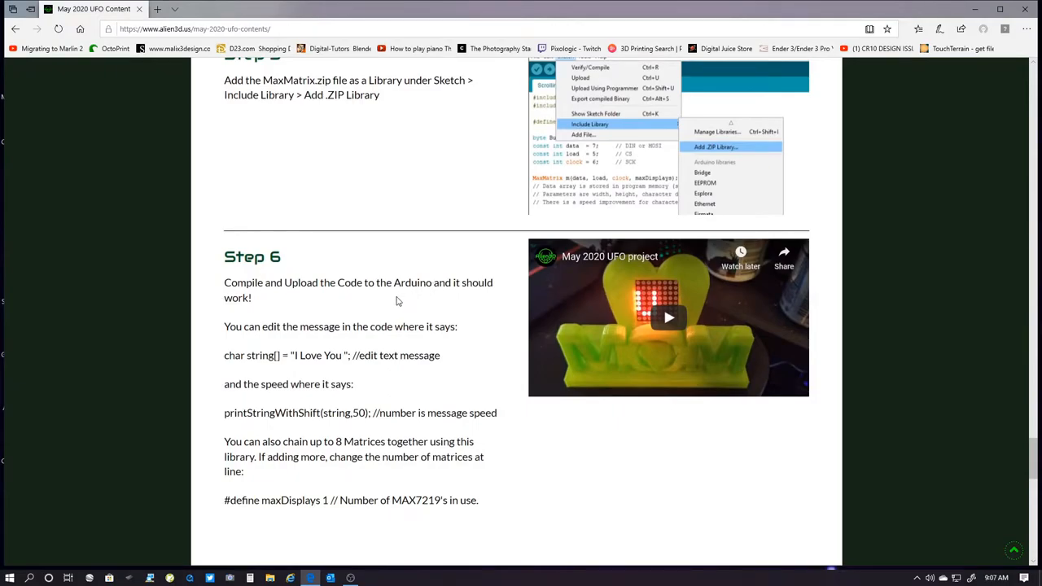
pyautogui.scroll(3)
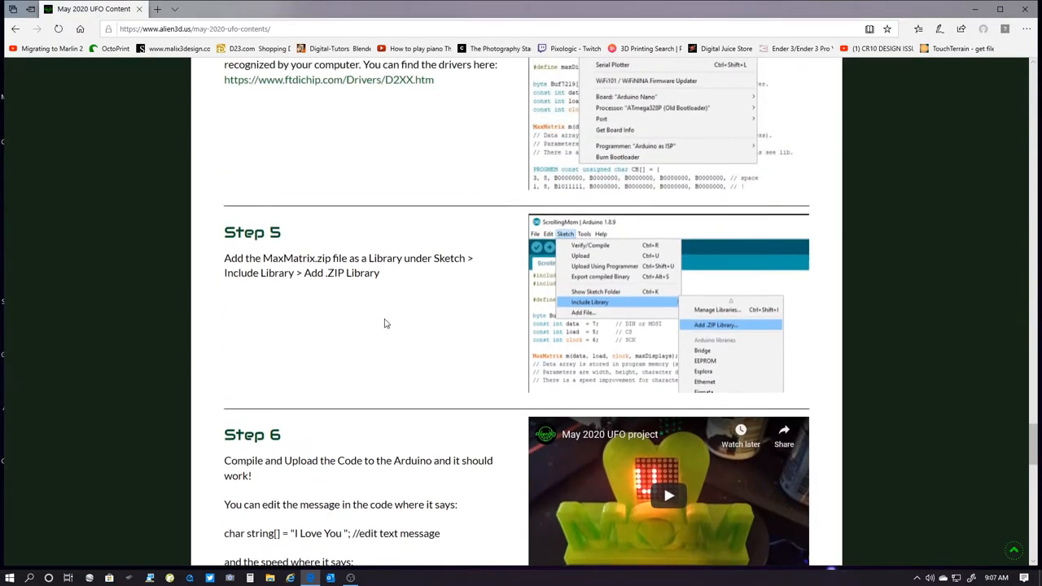
pyautogui.scroll(3)
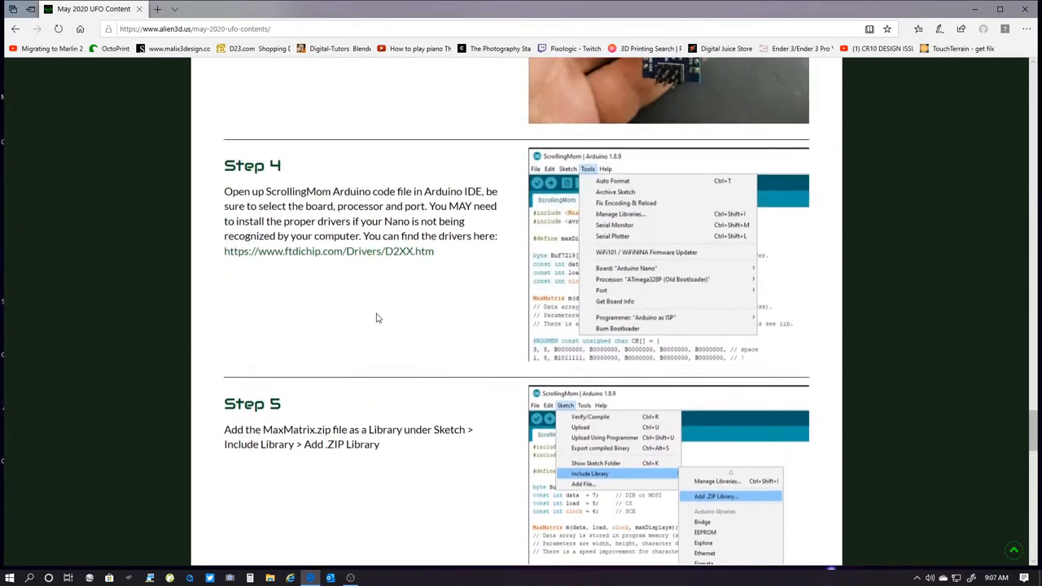
pyautogui.scroll(3)
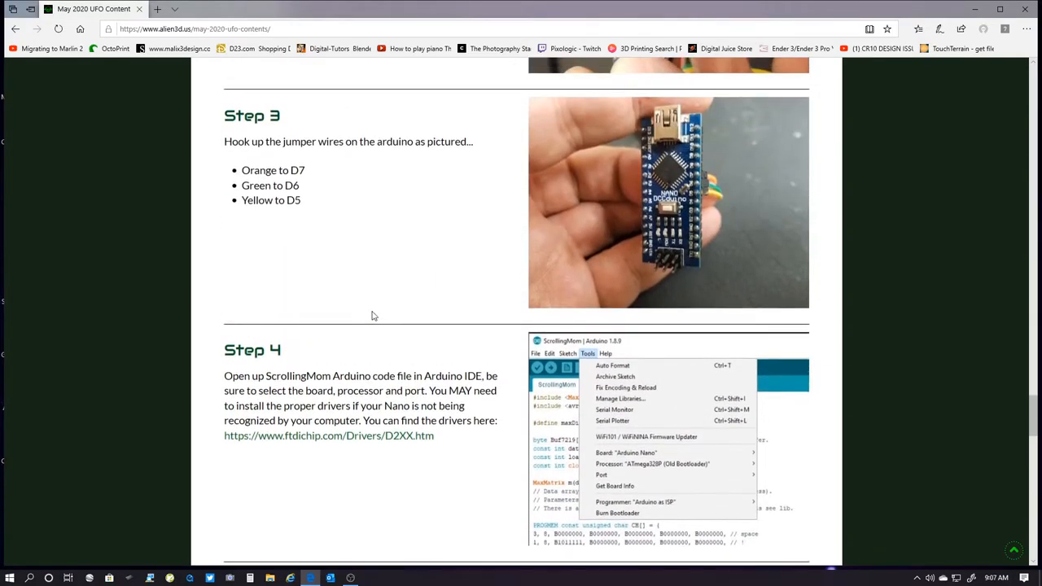
pyautogui.moveTo(361, 439)
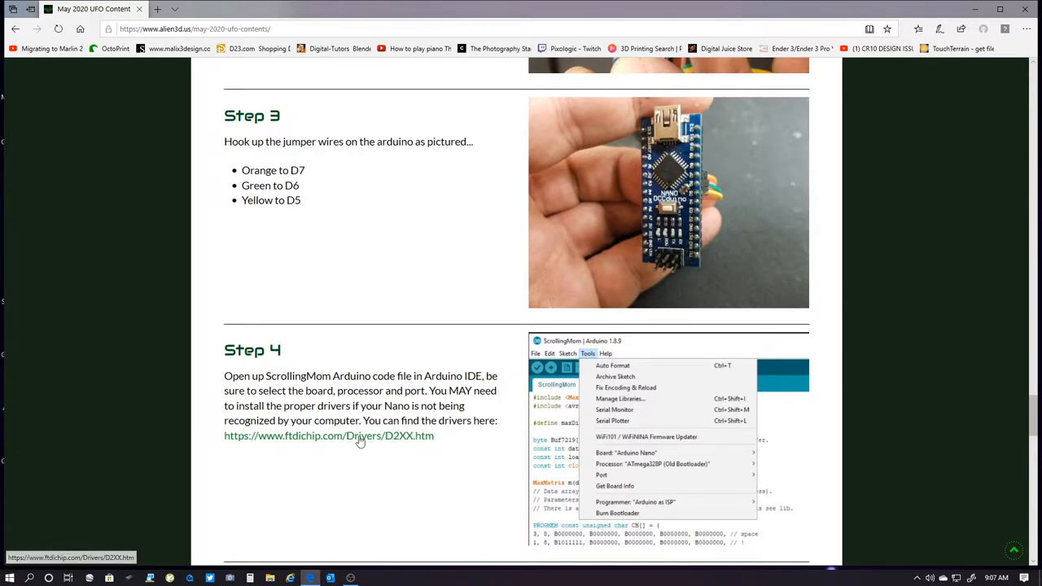
pyautogui.scroll(-3)
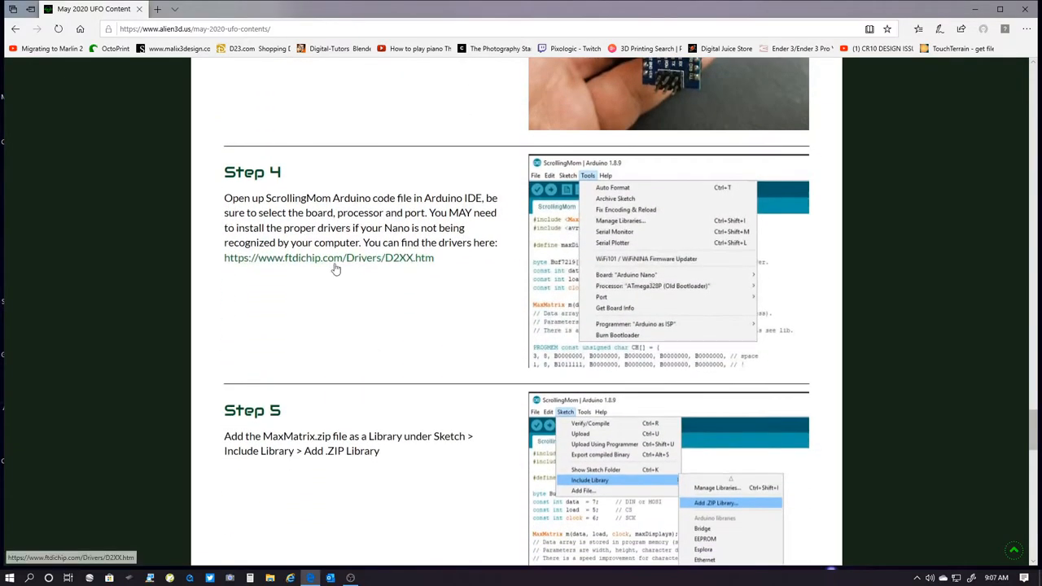
pyautogui.scroll(-3)
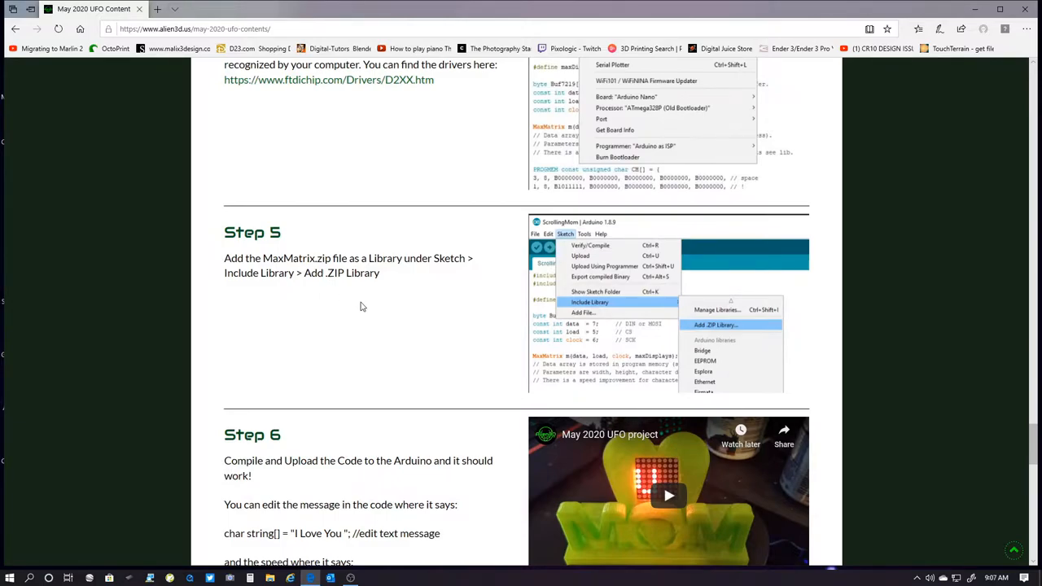
pyautogui.scroll(3)
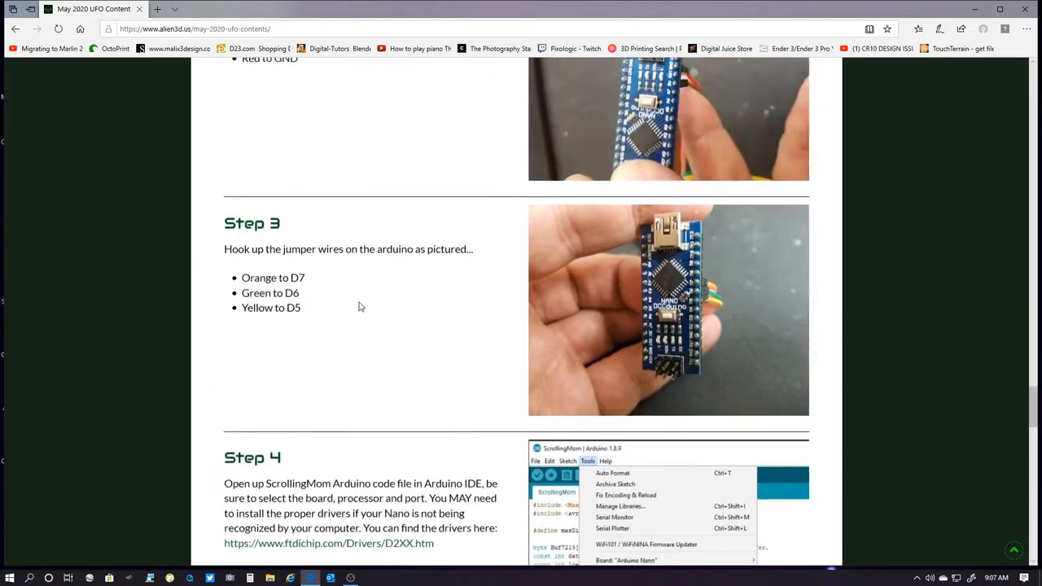
pyautogui.scroll(3)
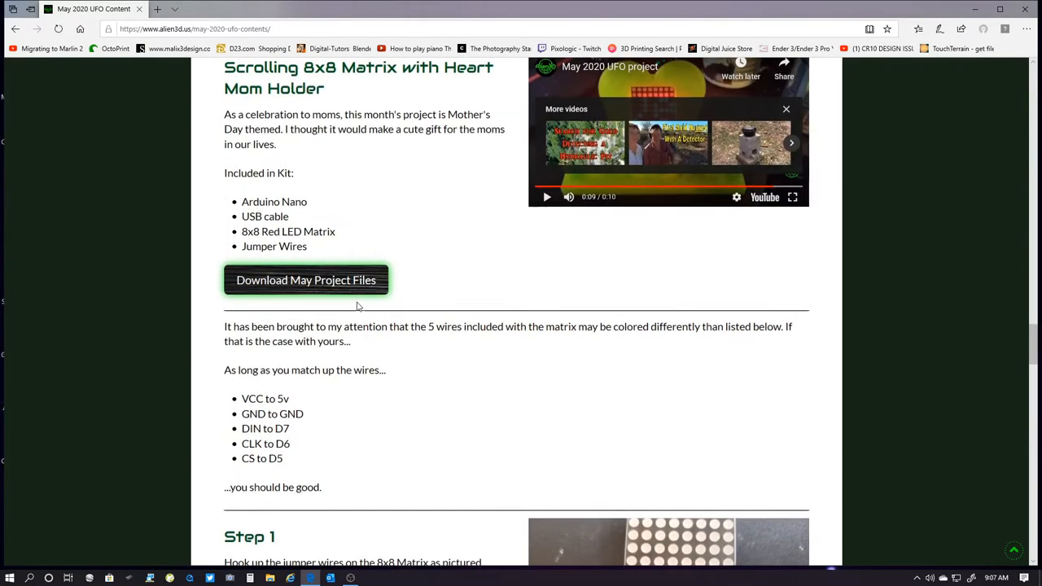
# Step: Start downloading the May project files and navigate the Save As dialog into the Alien 3d projects folder
pyautogui.click(306, 281)
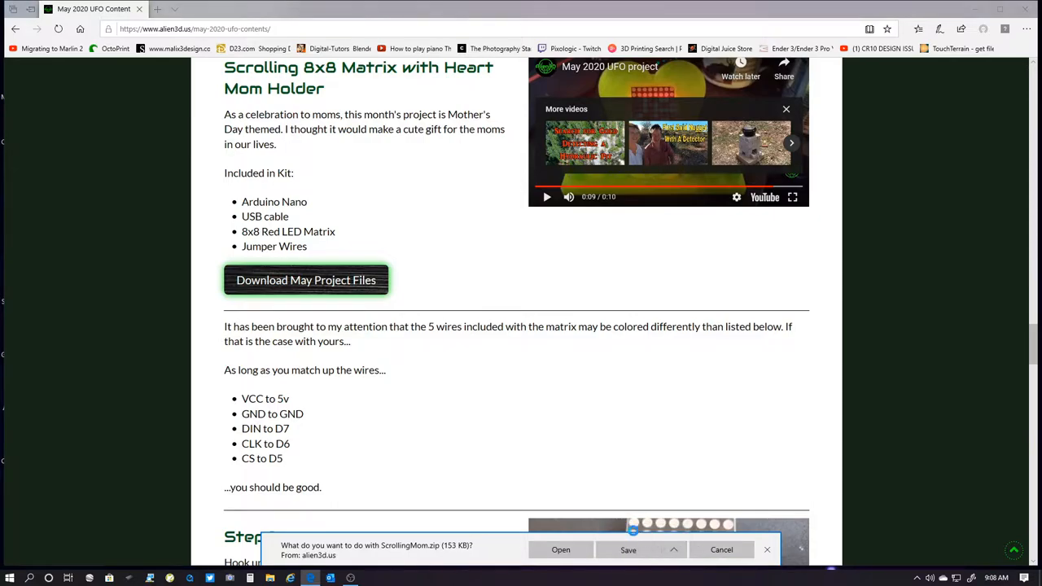
pyautogui.click(629, 550)
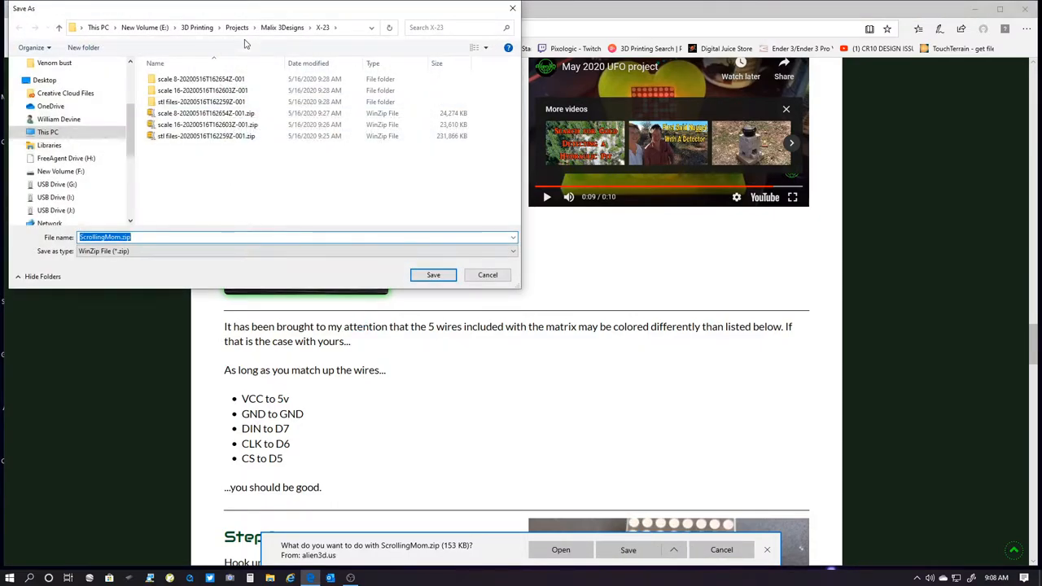
pyautogui.click(238, 26)
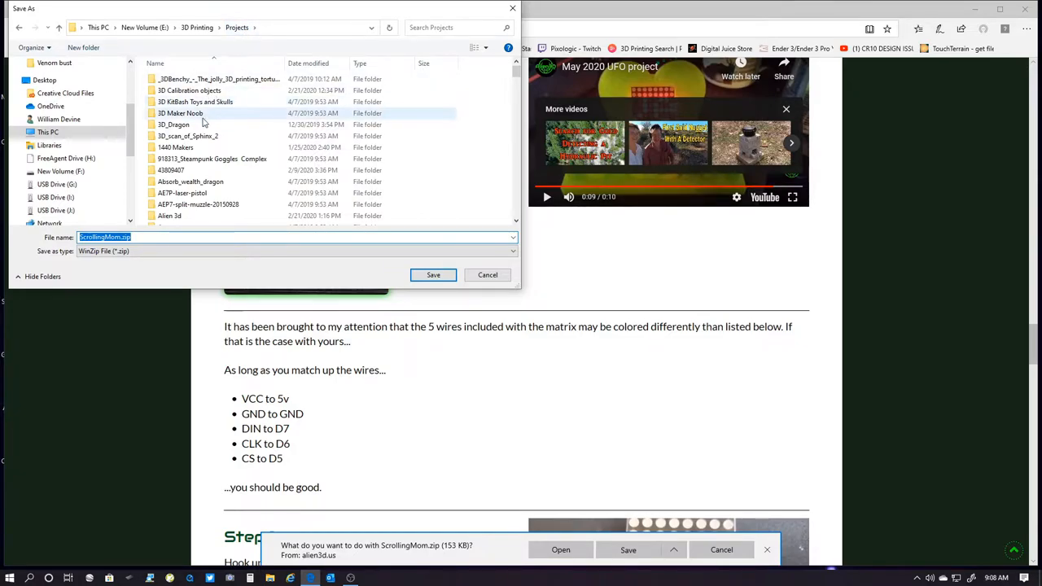
pyautogui.moveTo(173, 124)
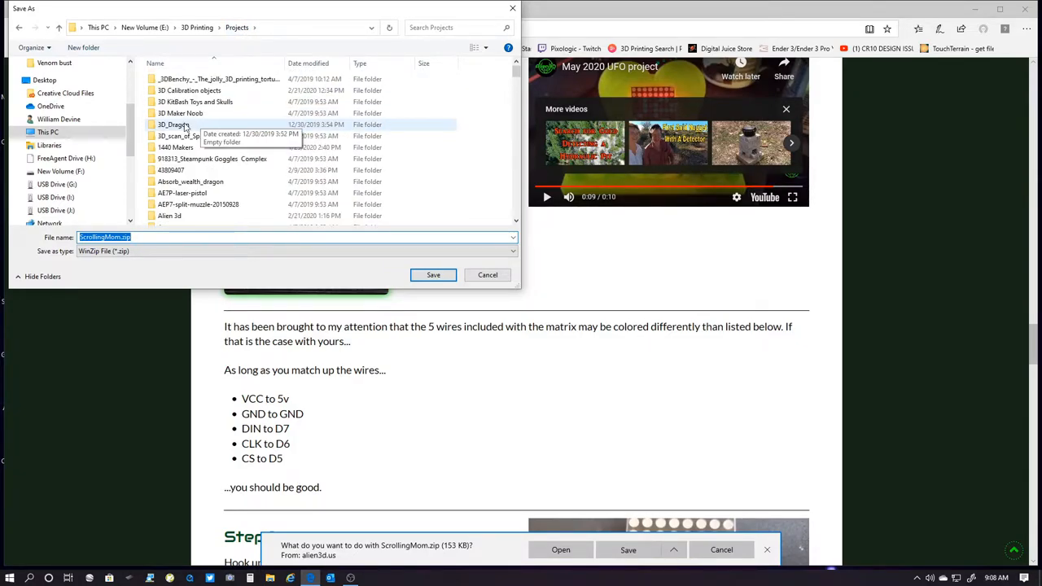
pyautogui.scroll(-3)
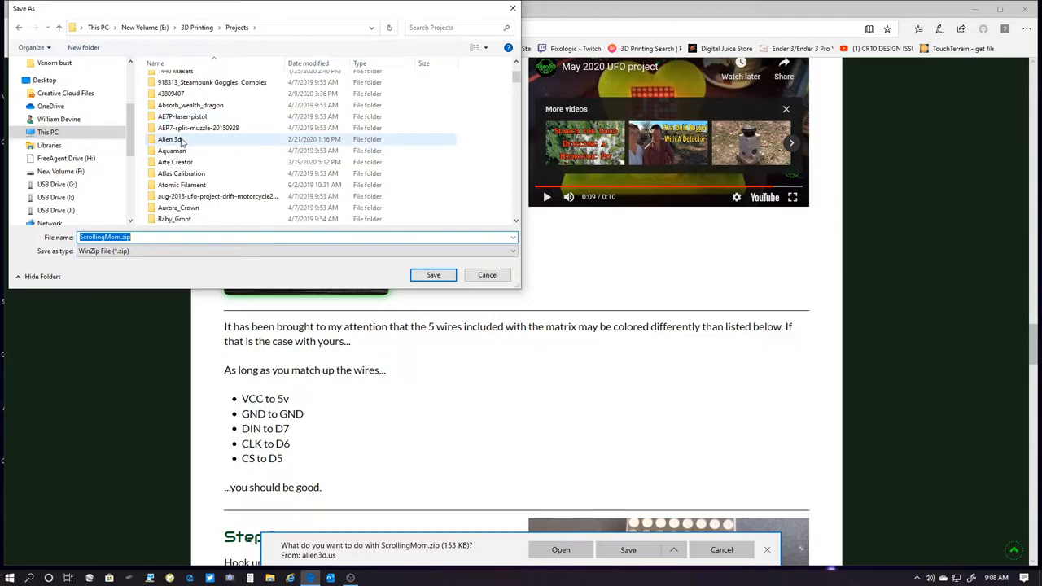
pyautogui.doubleClick(169, 140)
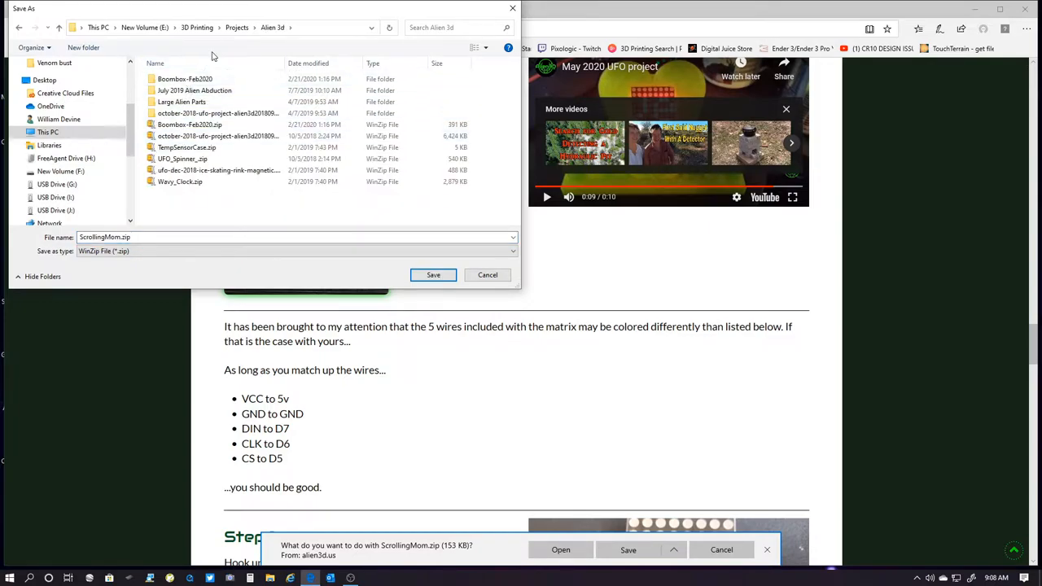
pyautogui.moveTo(401, 152)
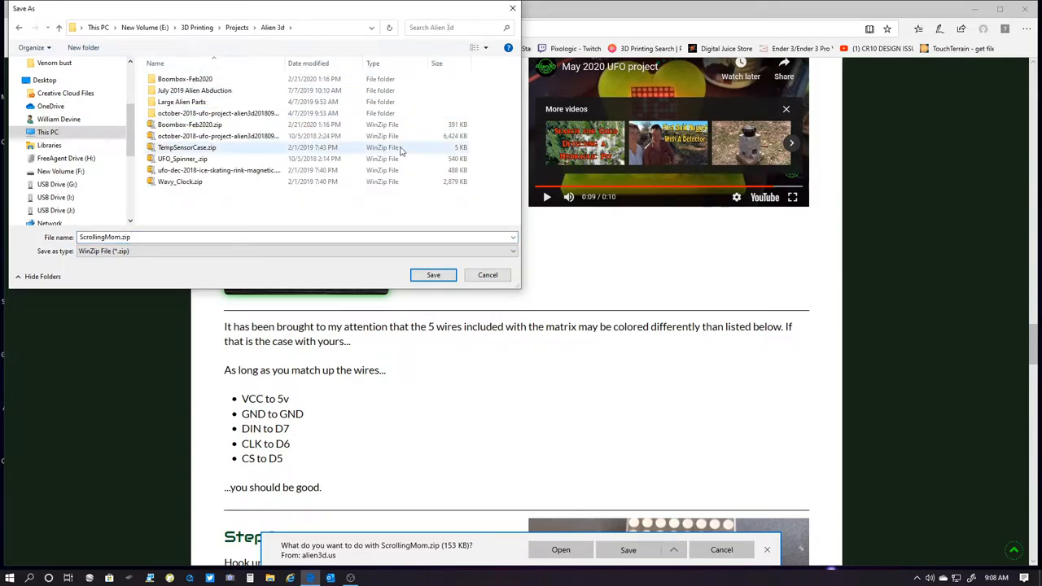
# Step: Create a May 2020 folder and save ScrollingMom.zip into it
pyautogui.click(83, 47)
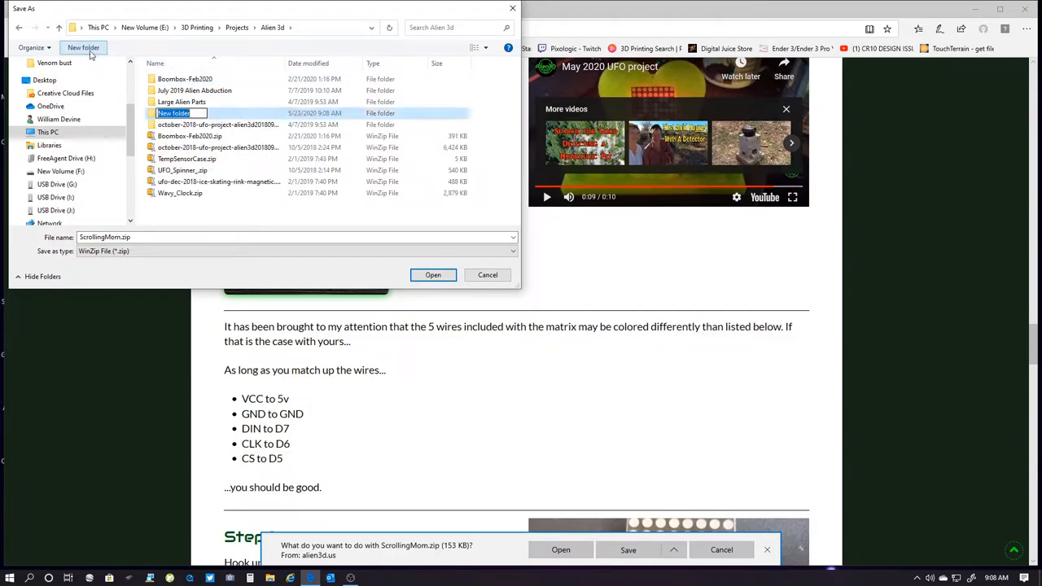
pyautogui.write('May')
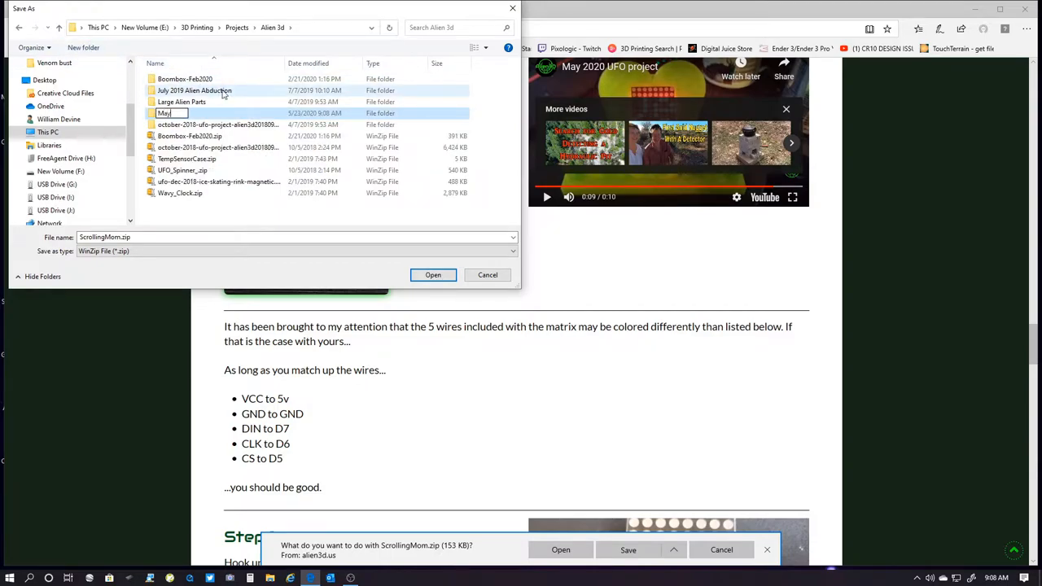
pyautogui.write('20')
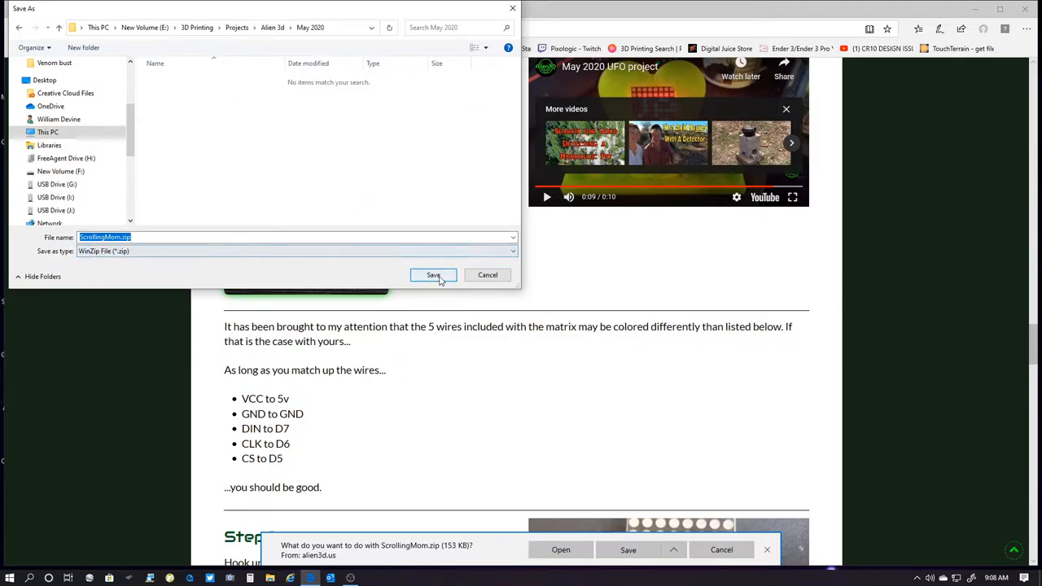
pyautogui.click(433, 274)
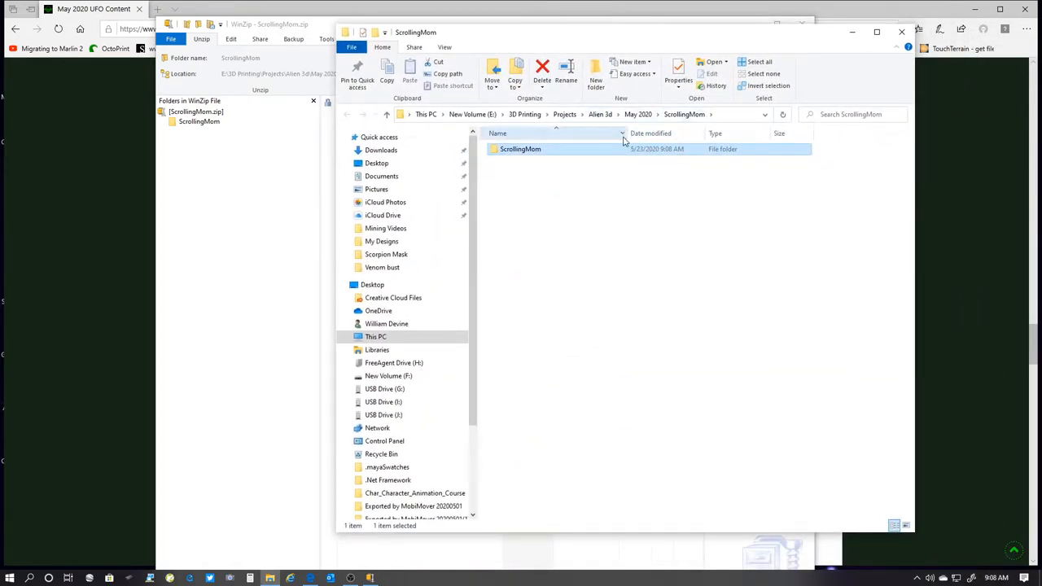
# Step: Open the extracted ScrollingMom folder showing HeartTop.stl, MainMatrix.zip, MomBase.stl and ScrollingMom.ino
pyautogui.doubleClick(521, 150)
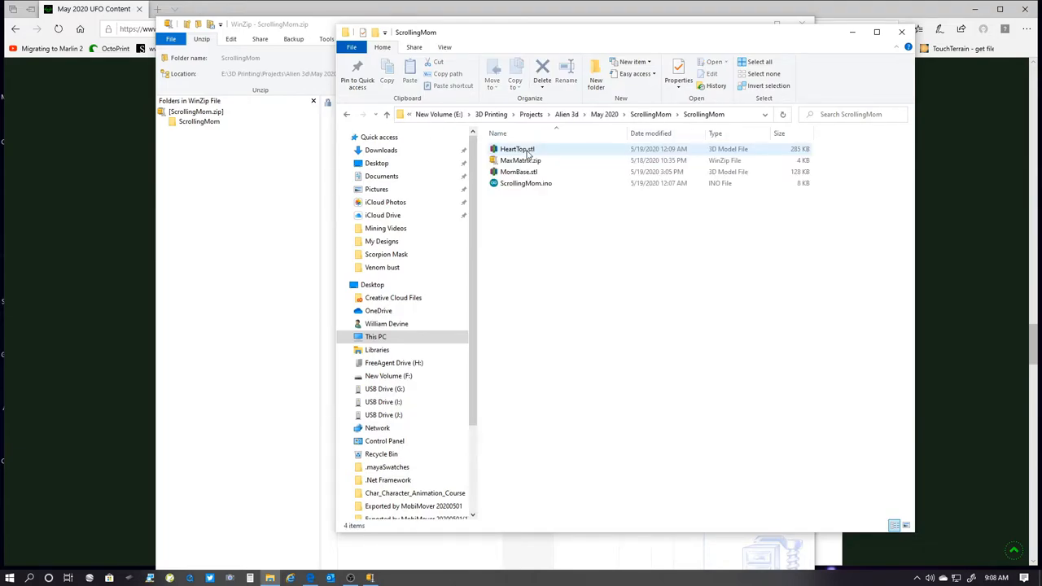
pyautogui.moveTo(521, 161)
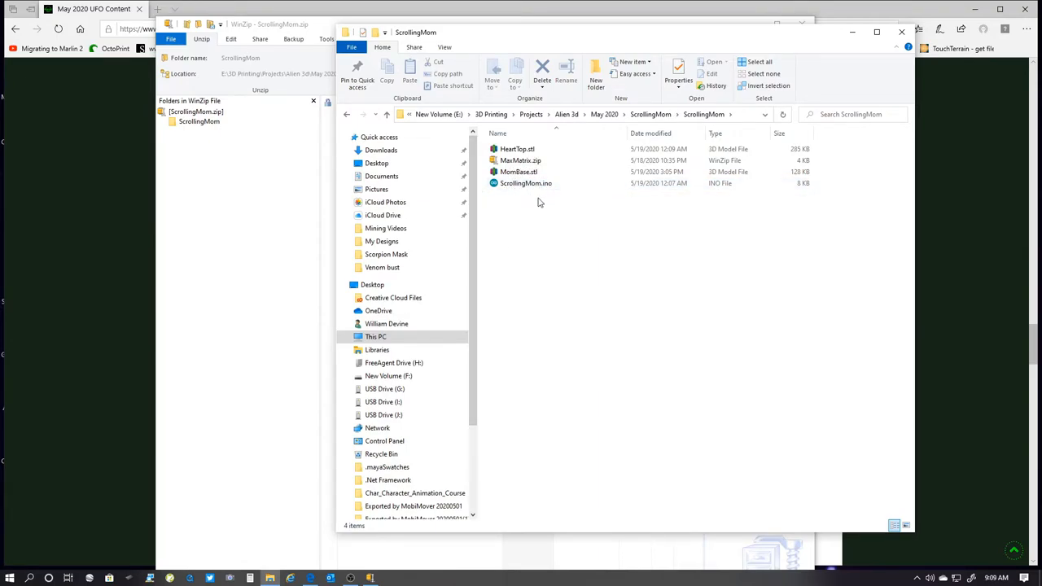
pyautogui.moveTo(525, 216)
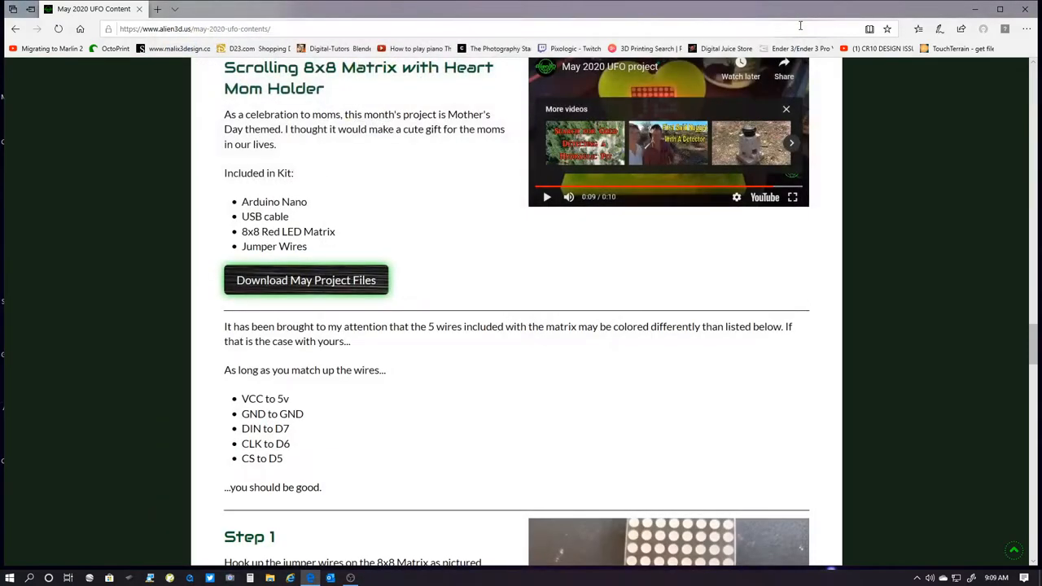
pyautogui.moveTo(615, 355)
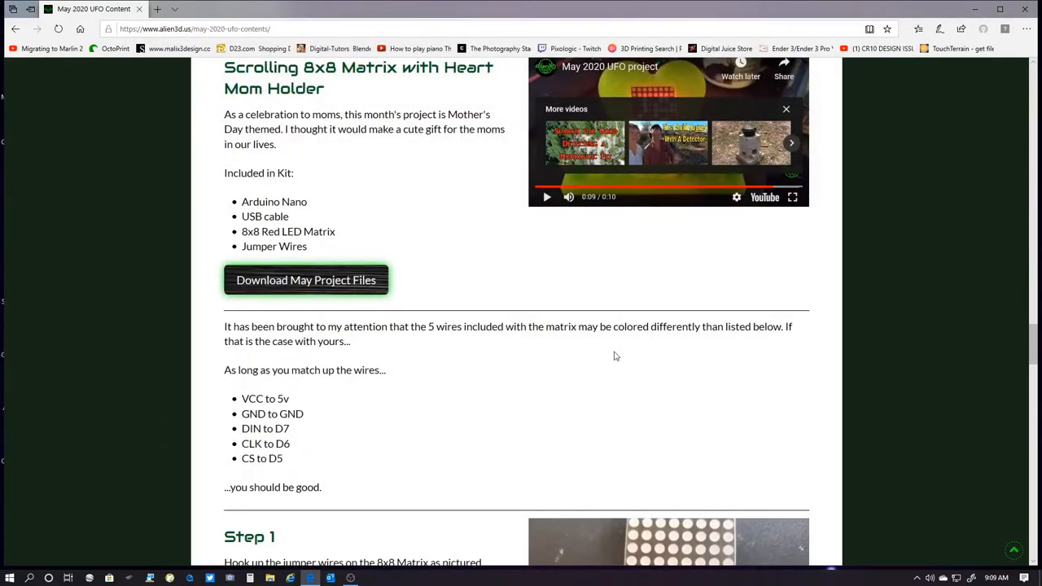
pyautogui.scroll(-3)
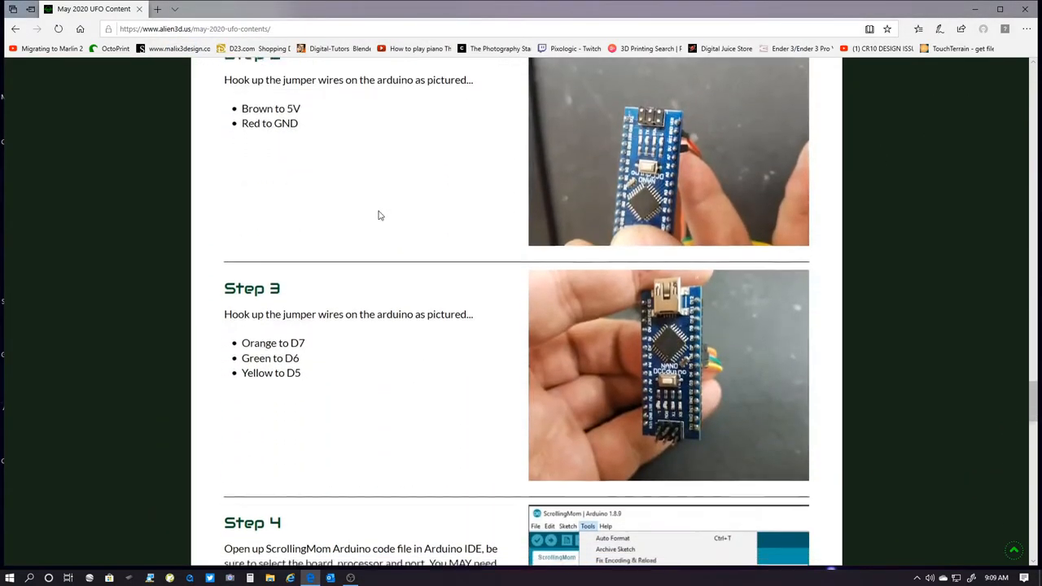
pyautogui.scroll(-3)
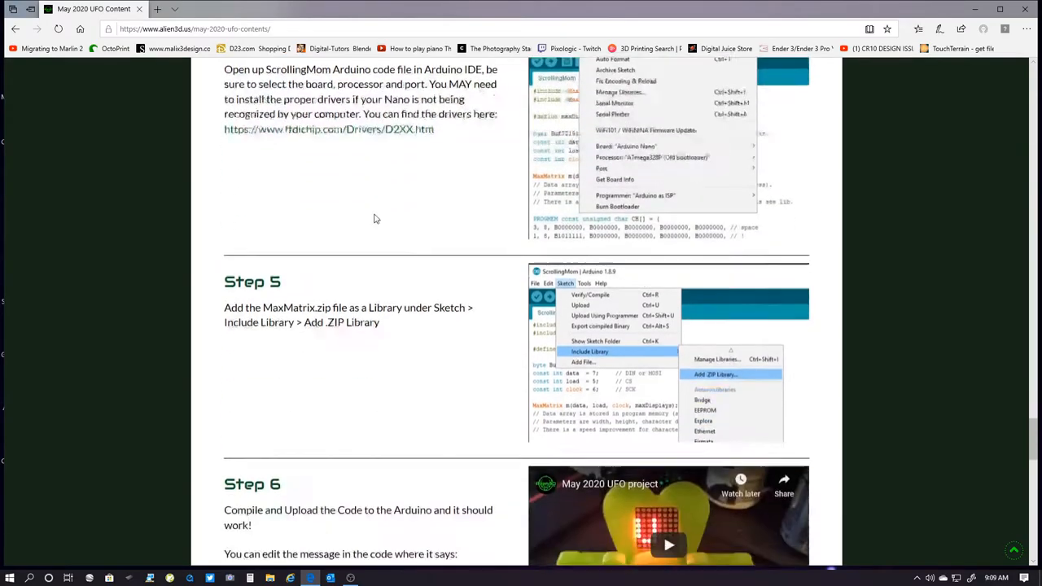
pyautogui.scroll(-3)
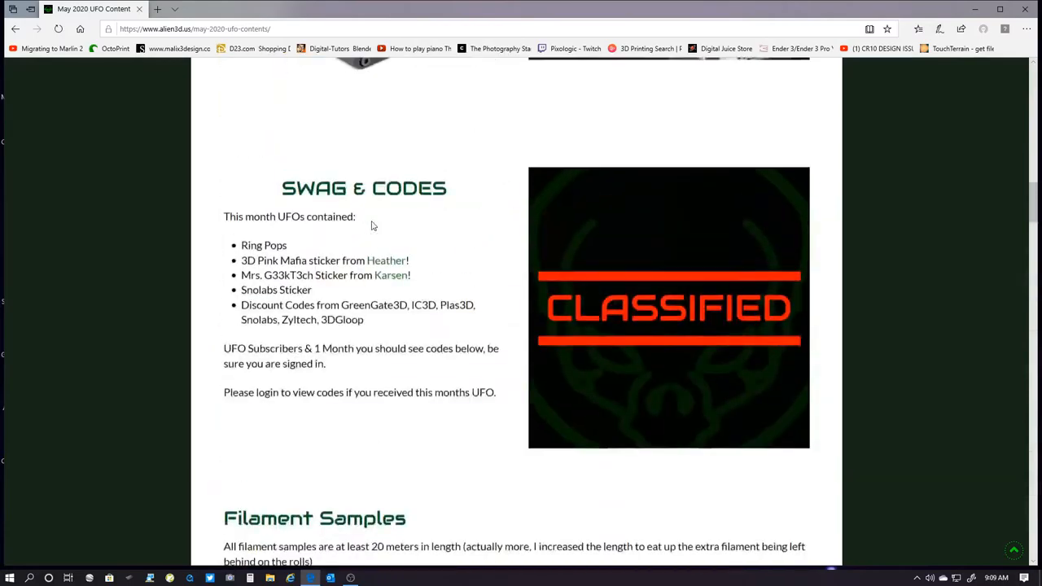
pyautogui.scroll(3)
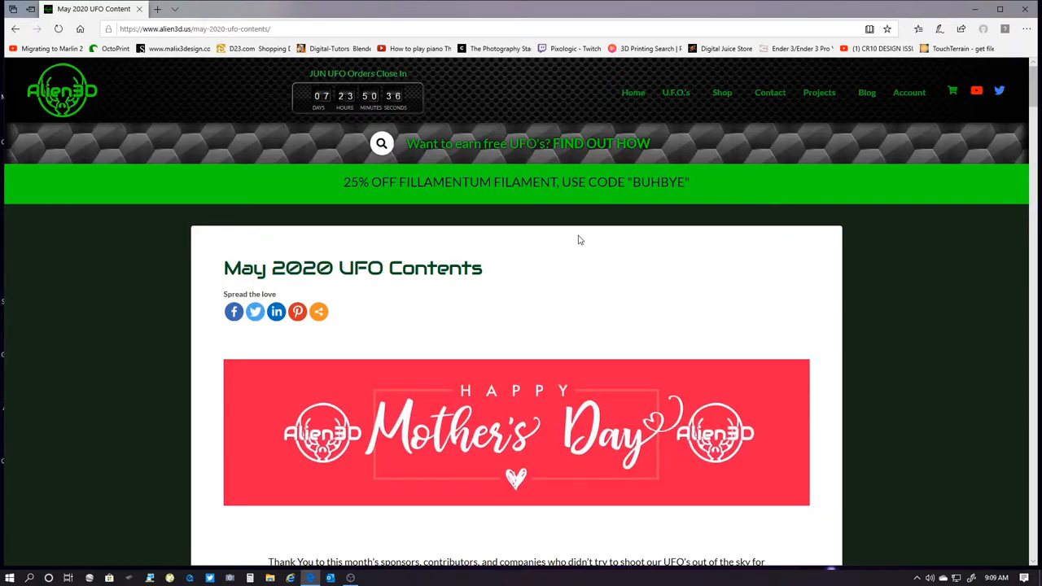
pyautogui.moveTo(582, 254)
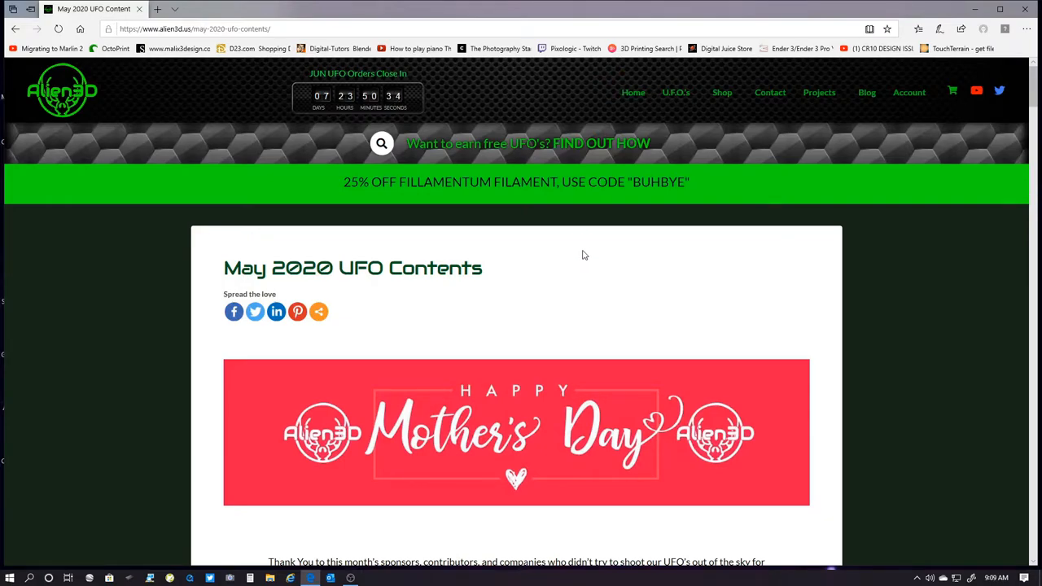
pyautogui.scroll(-3)
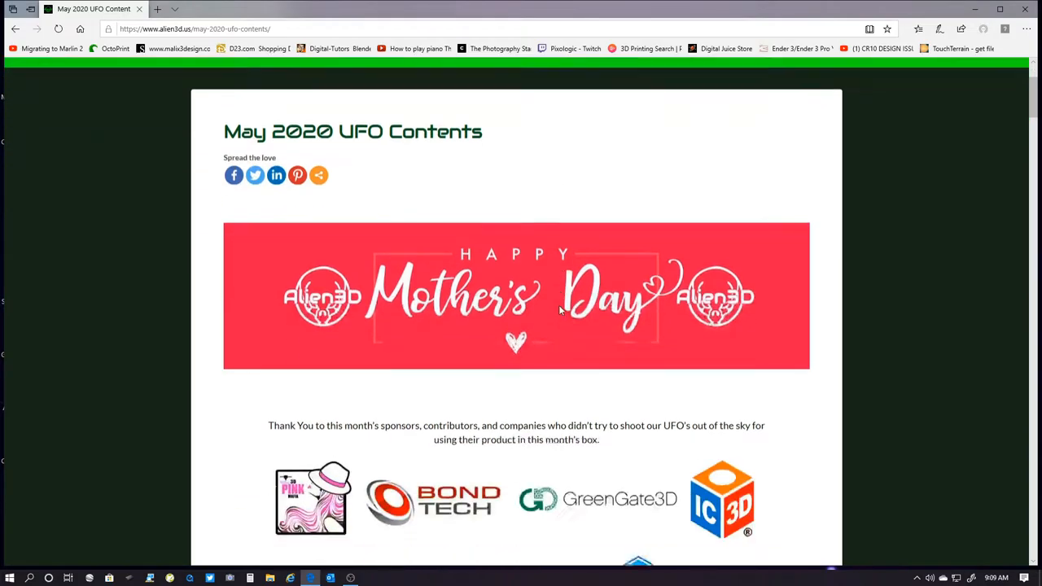
pyautogui.scroll(-3)
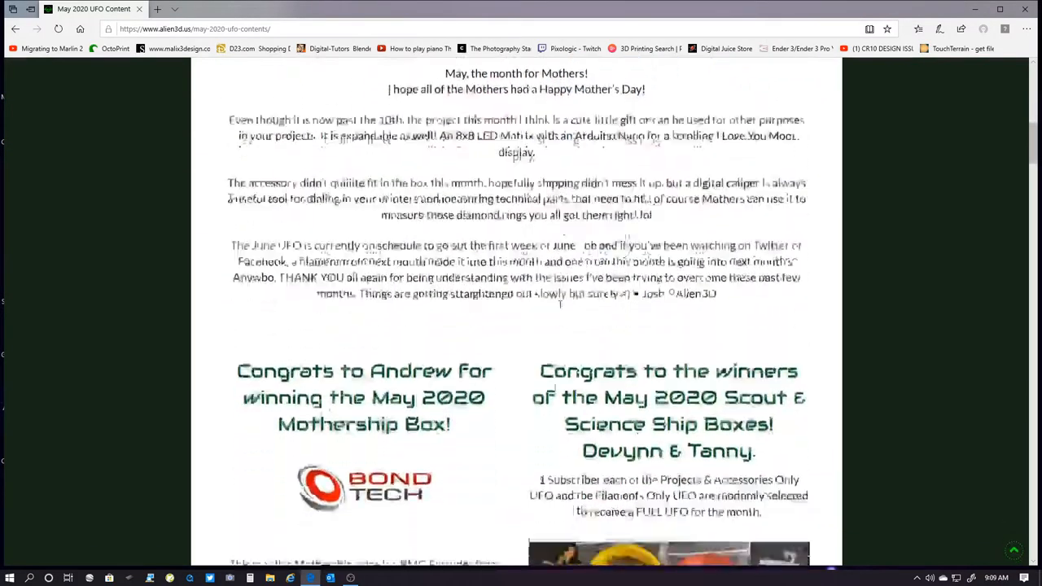
pyautogui.scroll(-3)
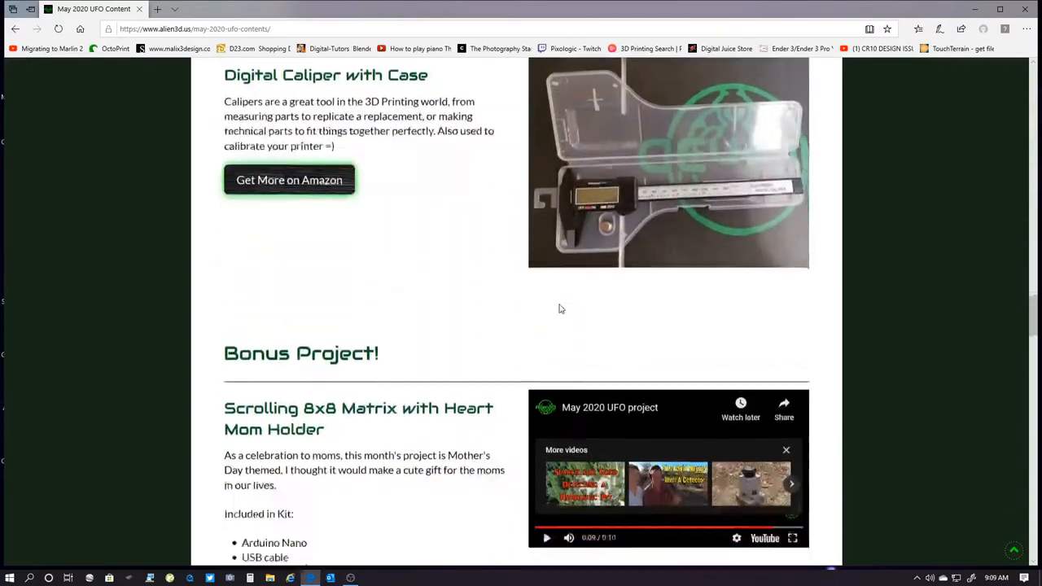
pyautogui.scroll(-3)
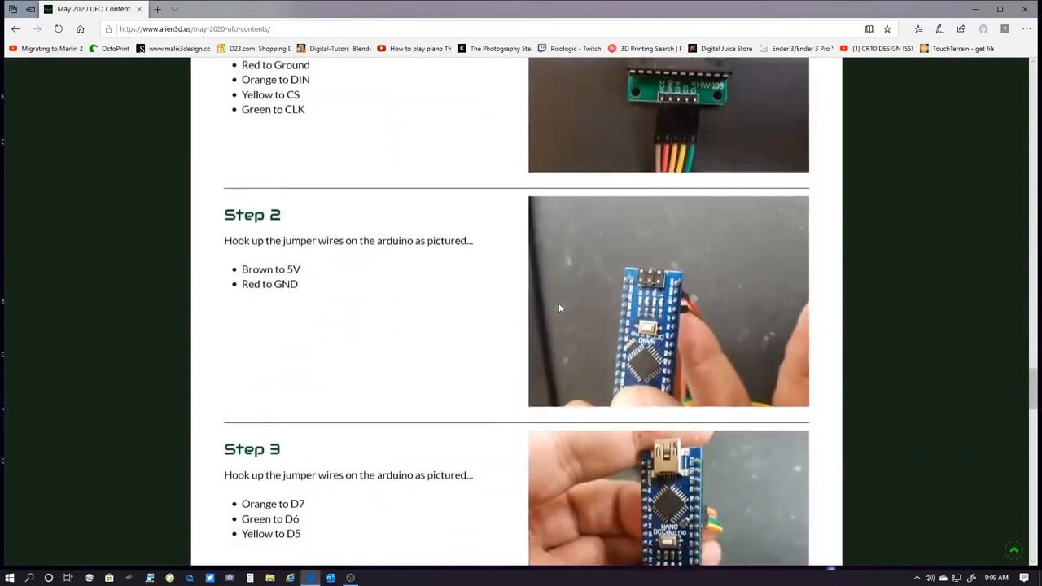
pyautogui.scroll(-3)
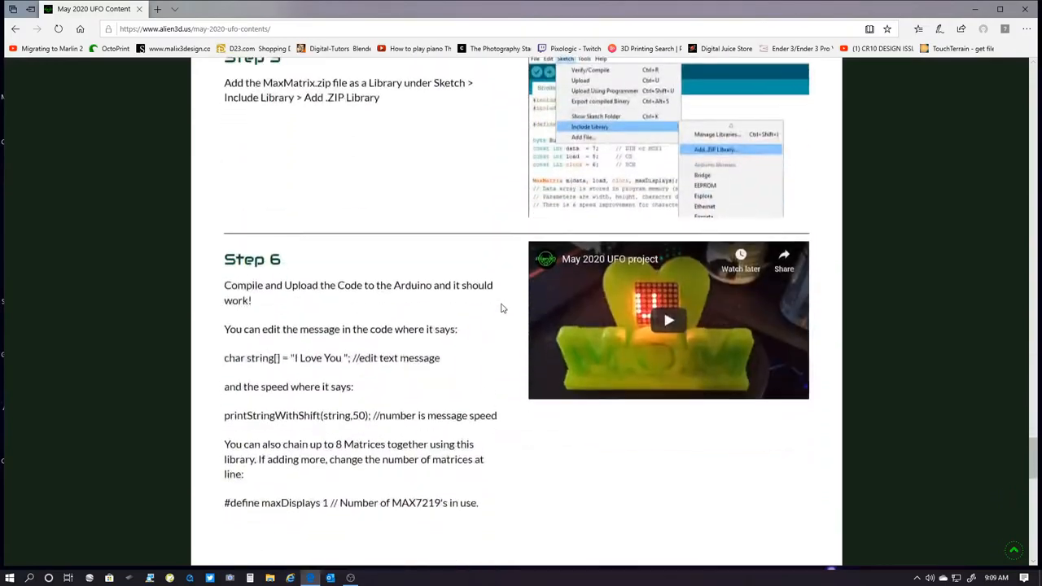
pyautogui.scroll(-3)
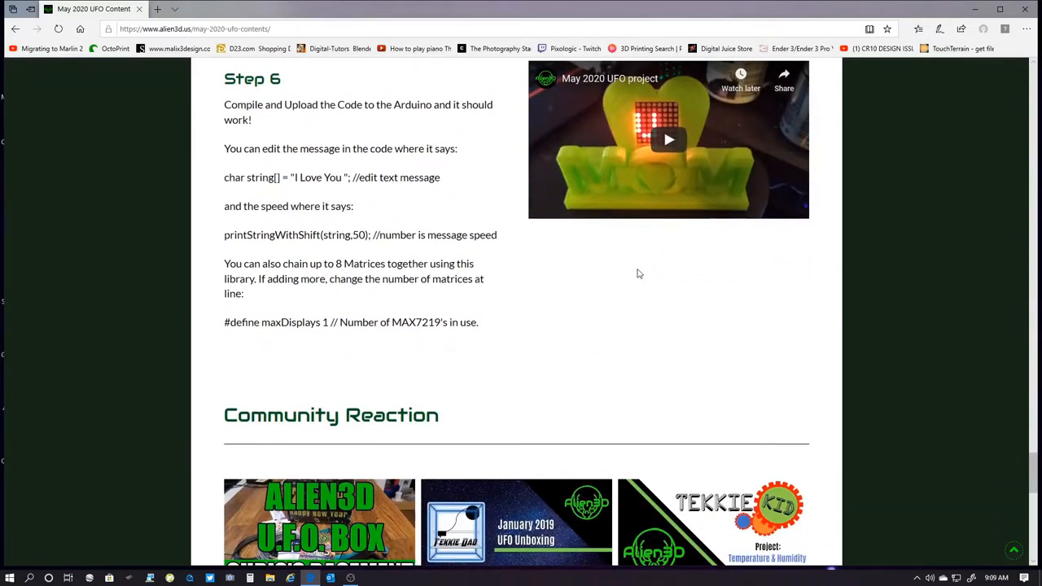
pyautogui.scroll(-3)
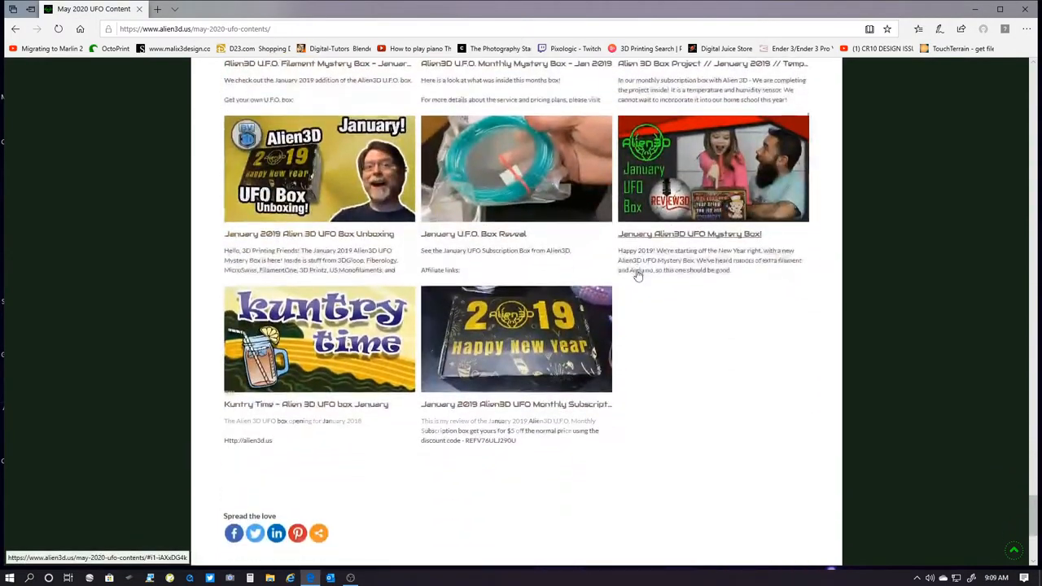
pyautogui.scroll(3)
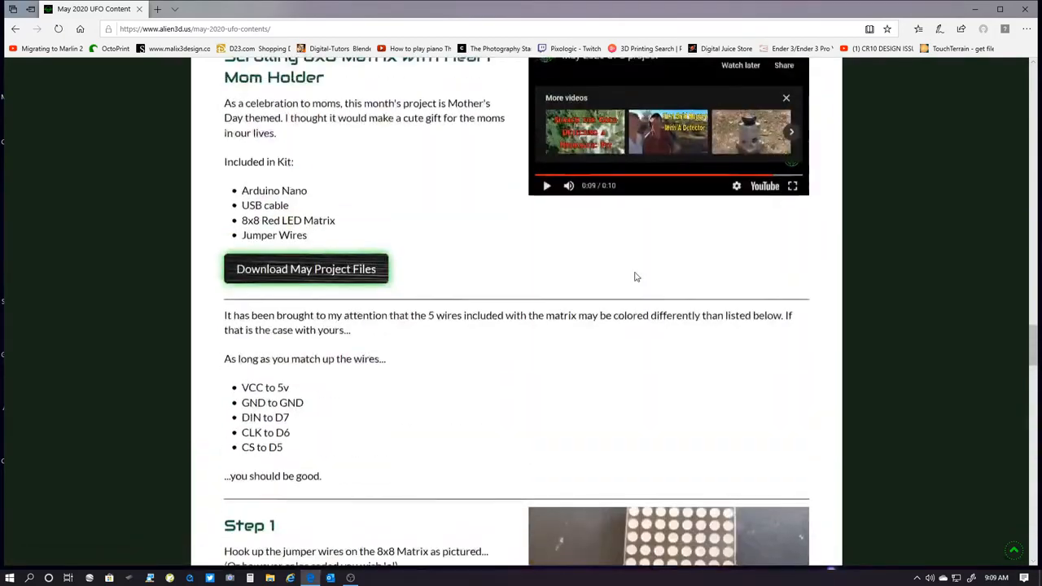
pyautogui.scroll(3)
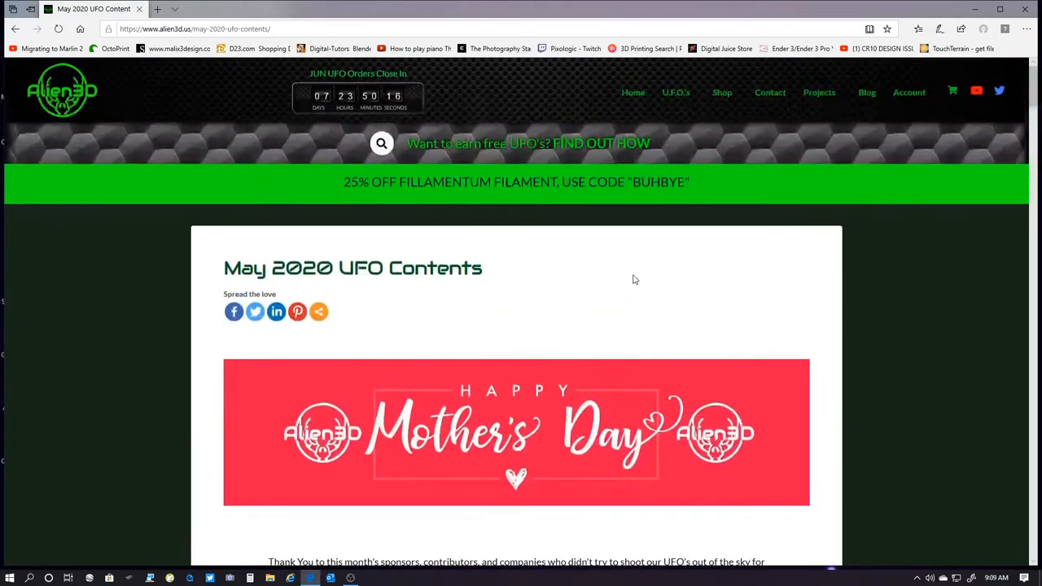
pyautogui.moveTo(743, 196)
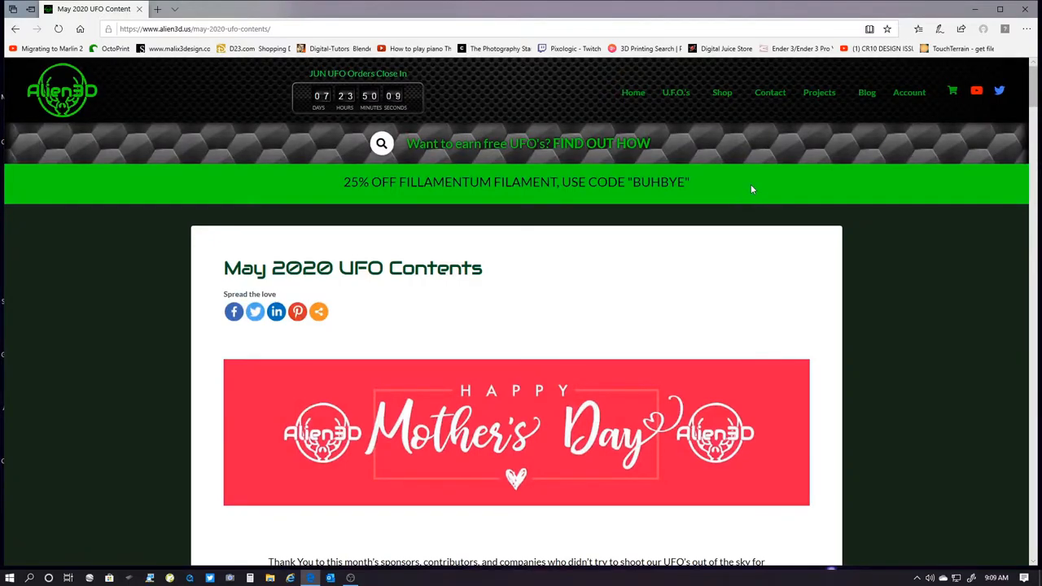
pyautogui.moveTo(707, 189)
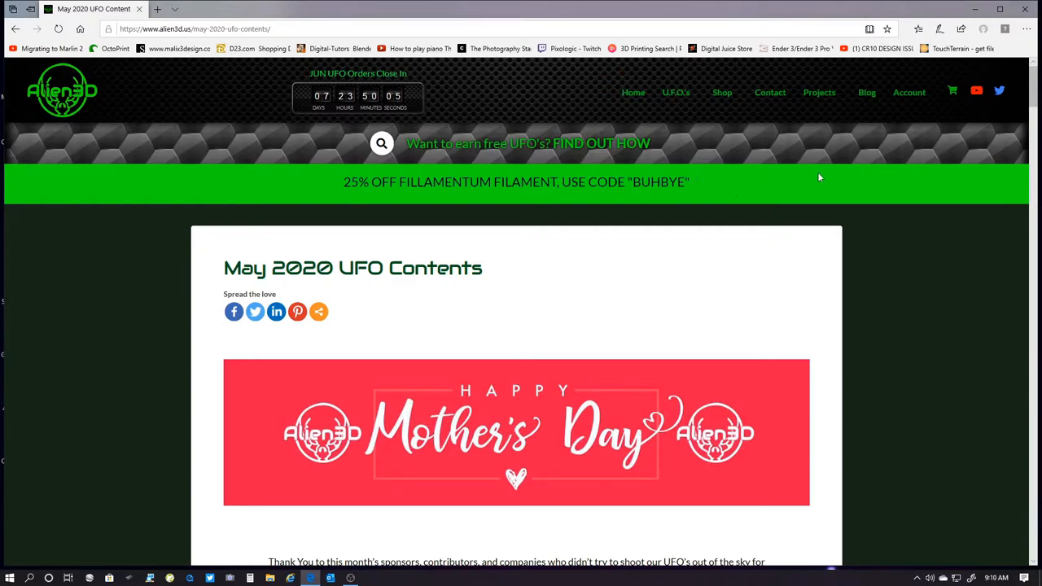
pyautogui.moveTo(772, 183)
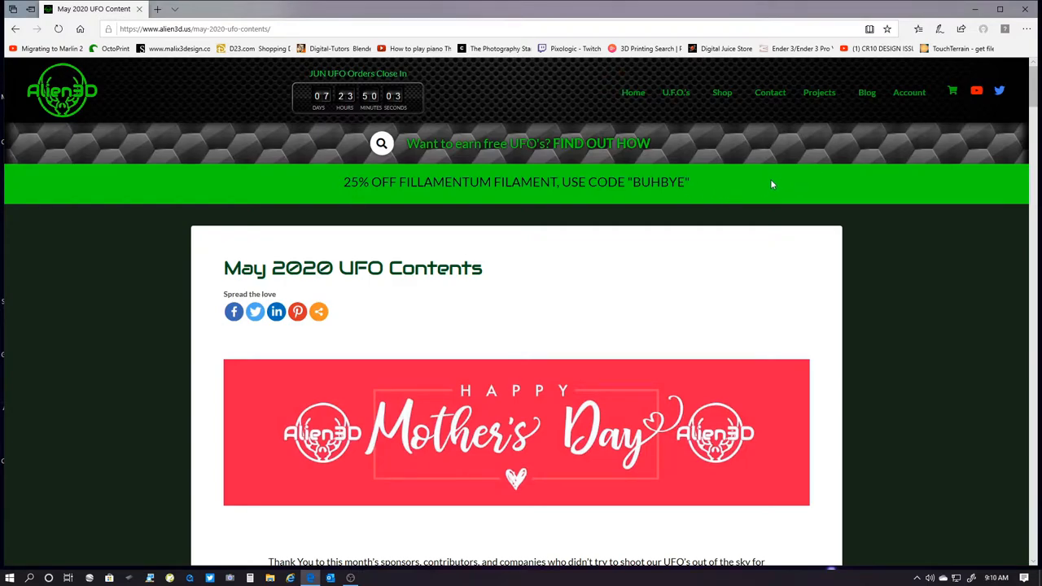
pyautogui.moveTo(527, 273)
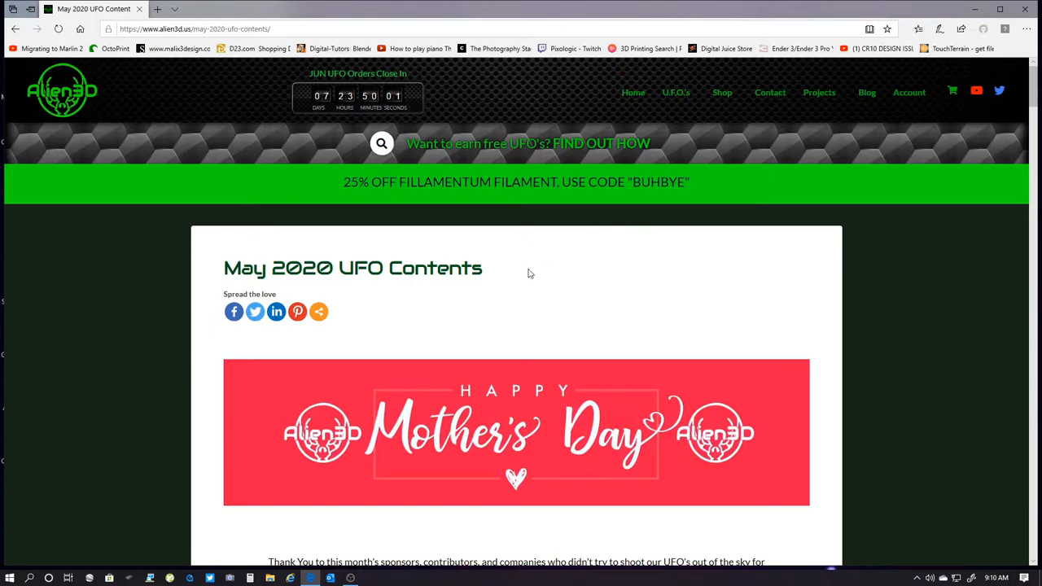
pyautogui.moveTo(686, 134)
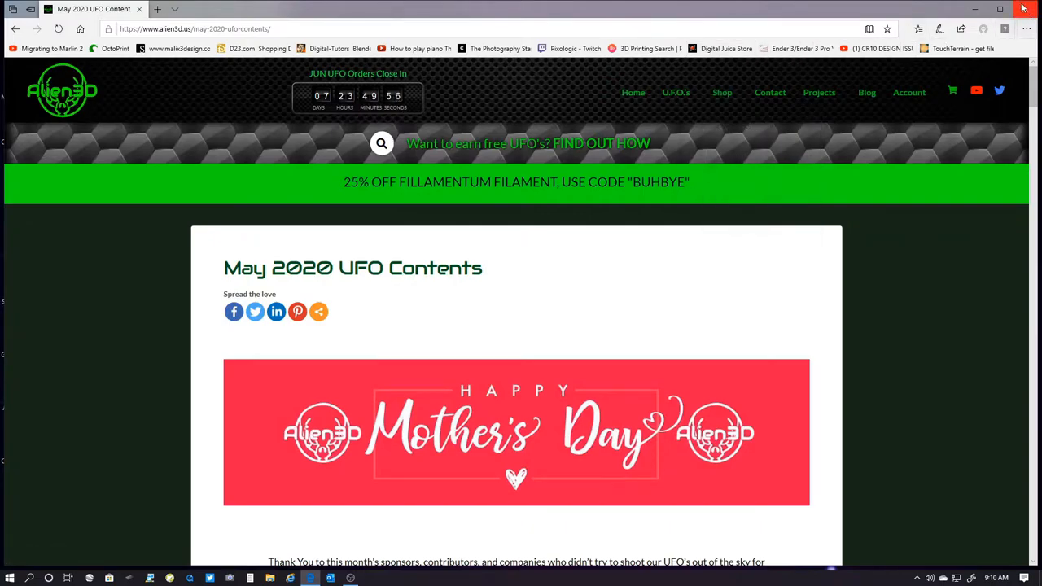
pyautogui.moveTo(1024, 8)
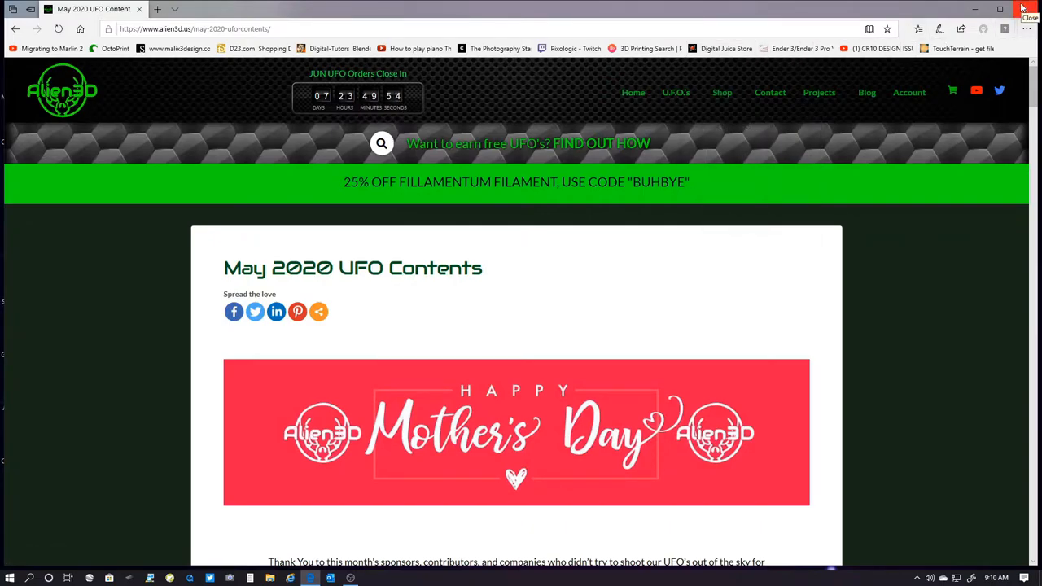